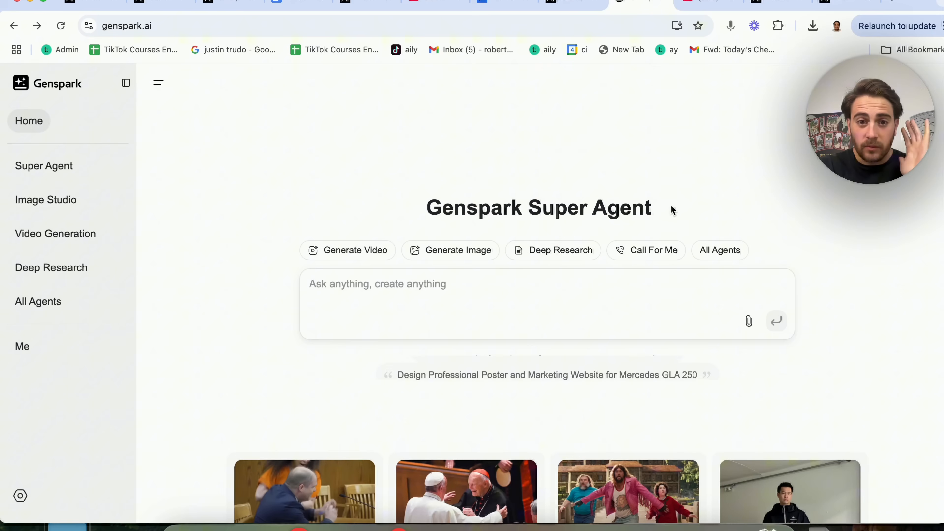
Step: Show the All Agents list with Super Agent, Deep Research and Call For Me
left_click(38, 301)
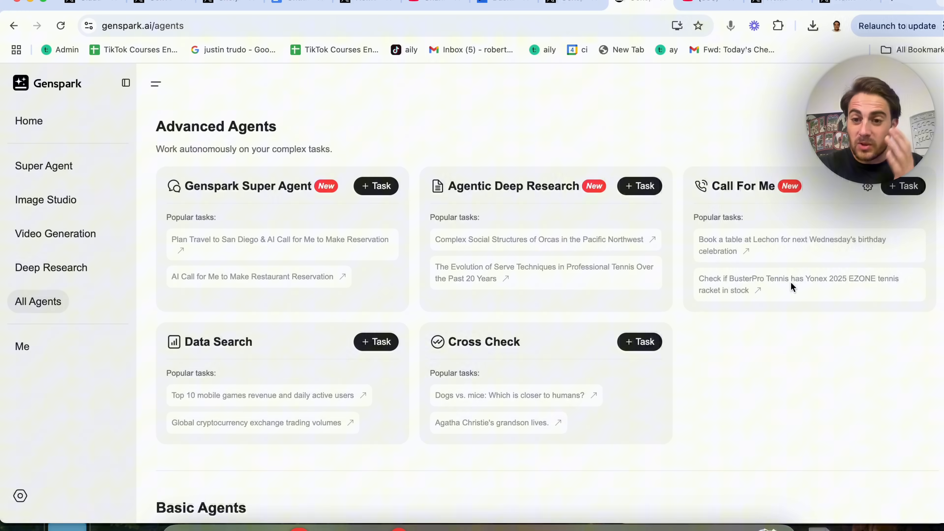
mouse_move(502, 223)
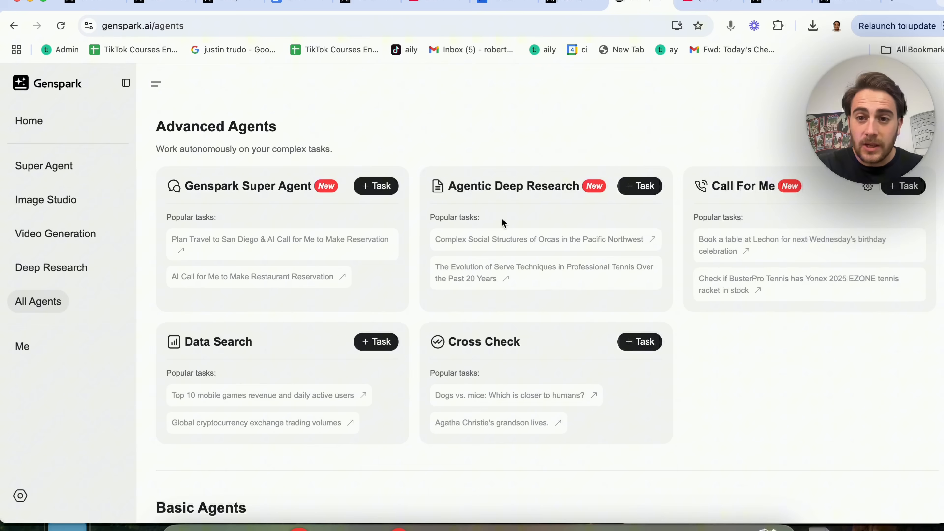
mouse_move(757, 236)
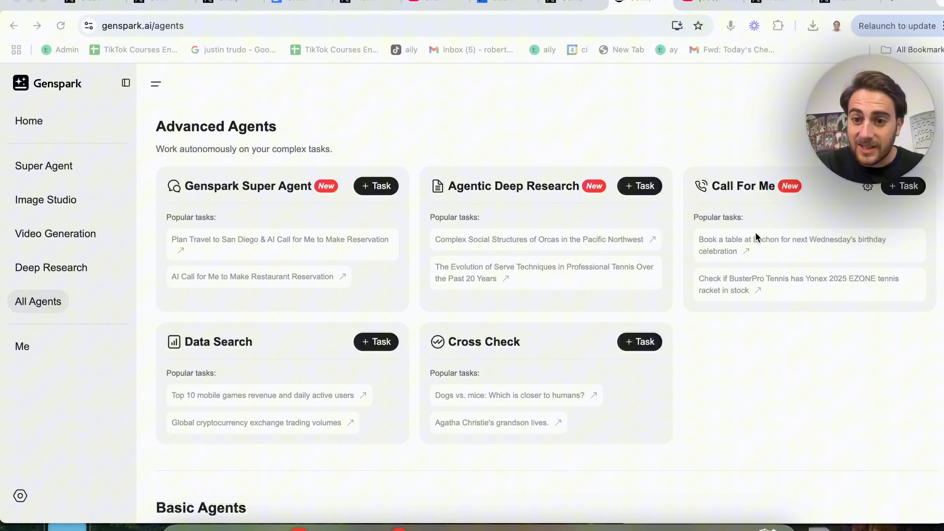
mouse_move(782, 209)
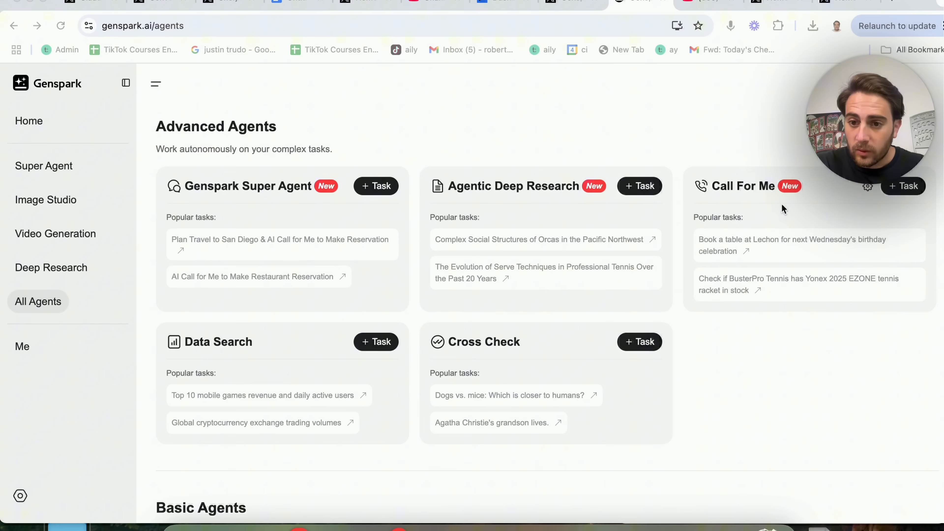
mouse_move(814, 287)
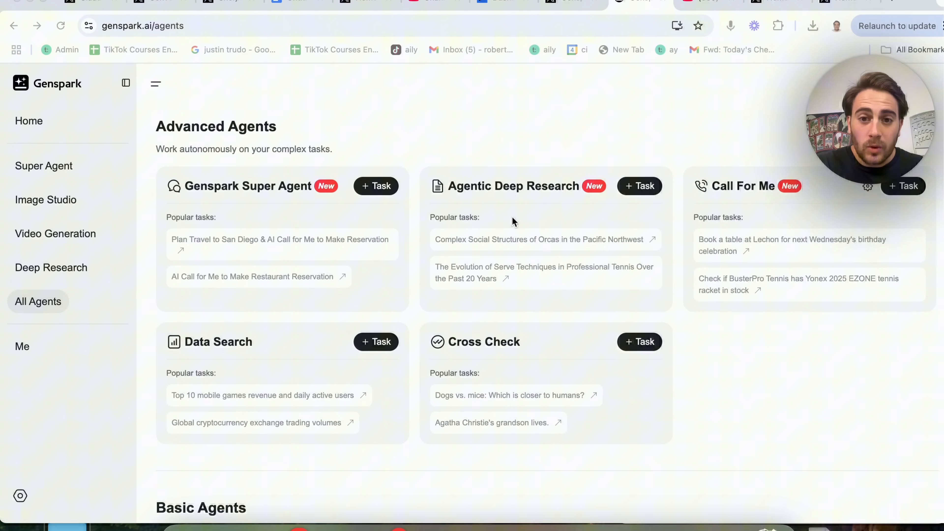
mouse_move(578, 266)
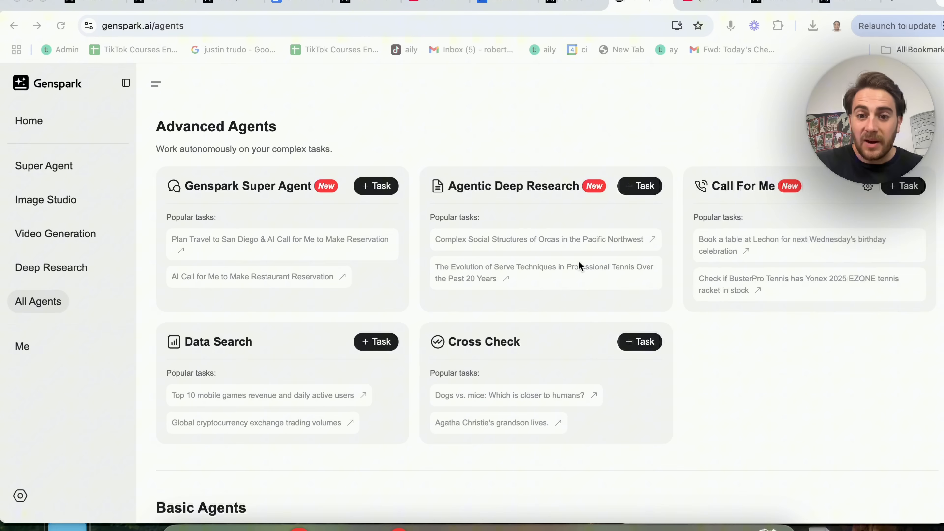
mouse_move(582, 315)
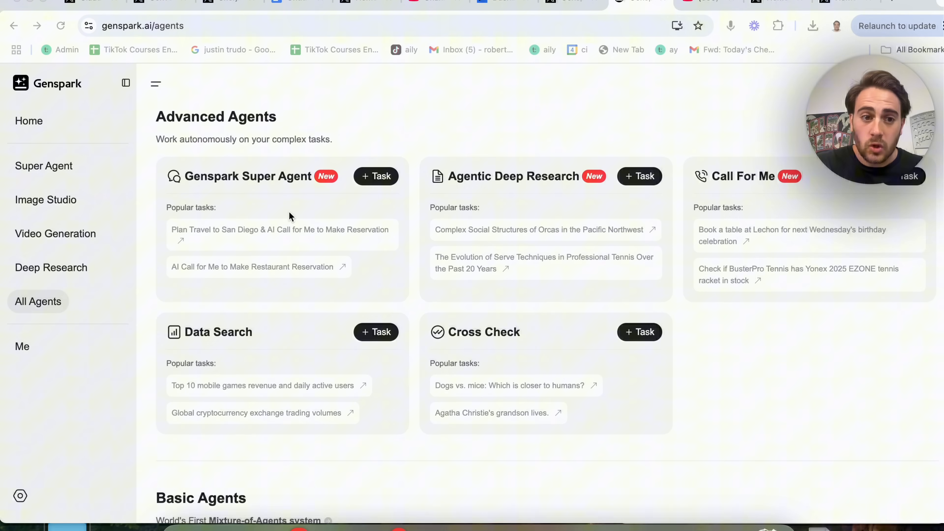
mouse_move(286, 239)
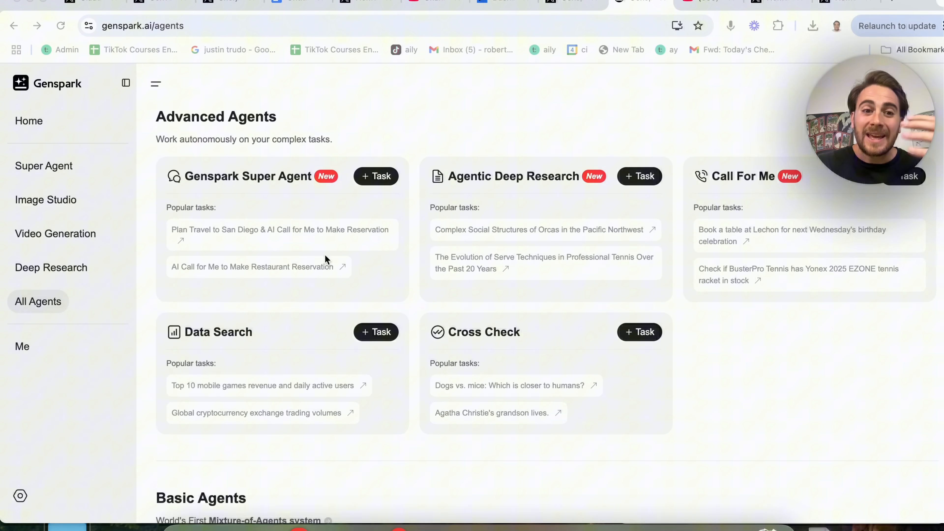
mouse_move(362, 268)
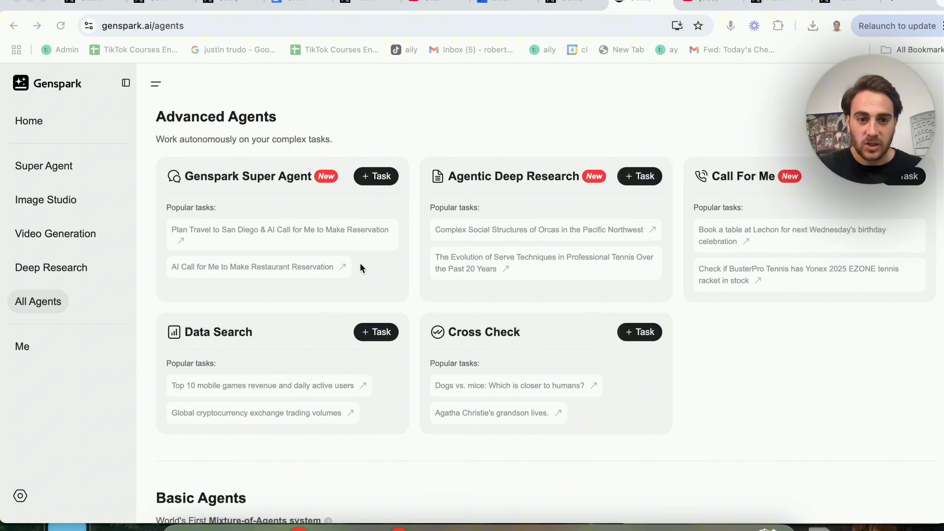
mouse_move(599, 349)
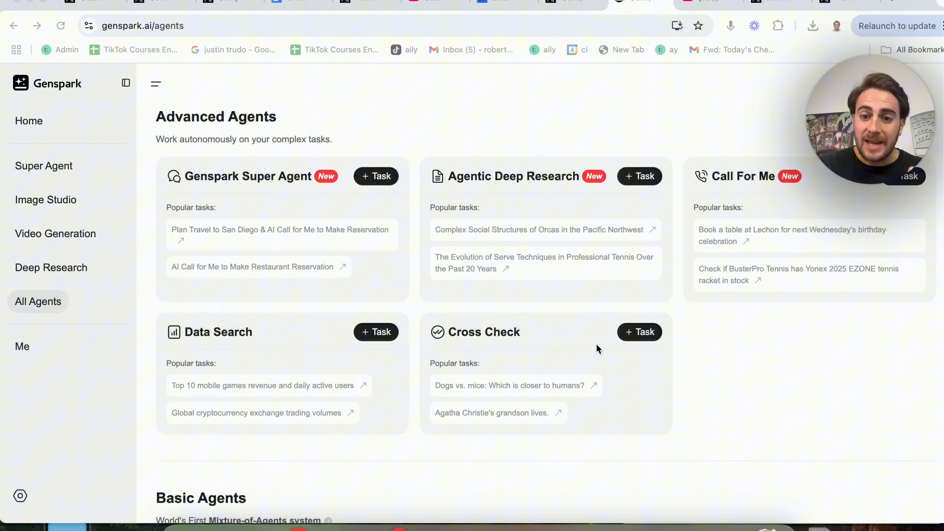
scroll("down", 3)
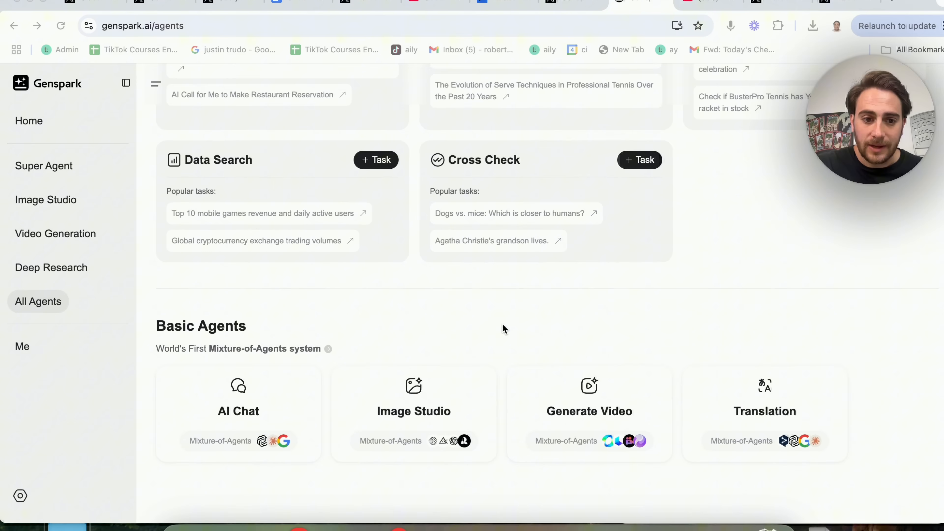
scroll("down", 3)
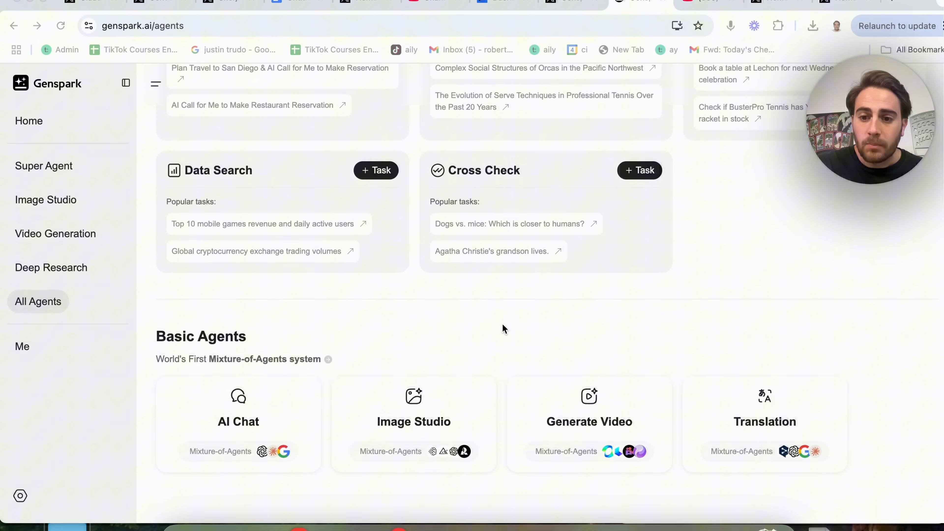
scroll("up", 3)
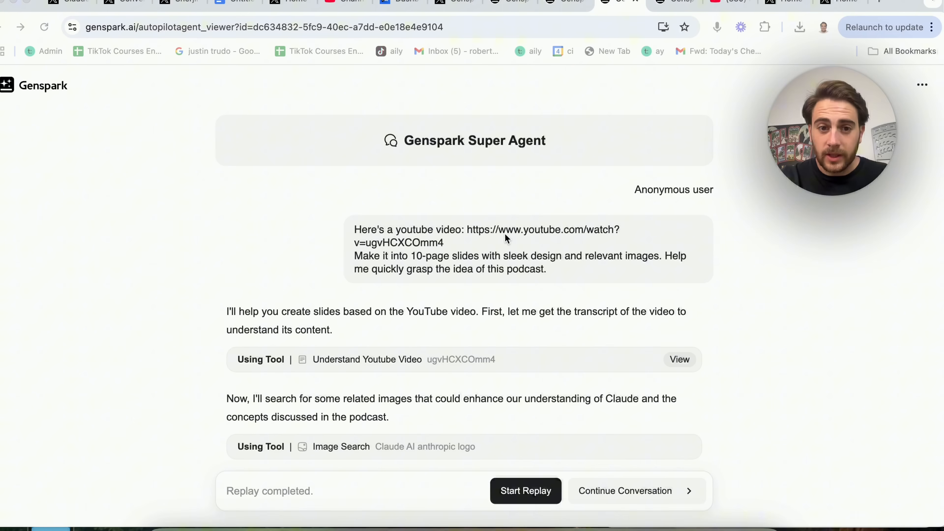
mouse_move(432, 245)
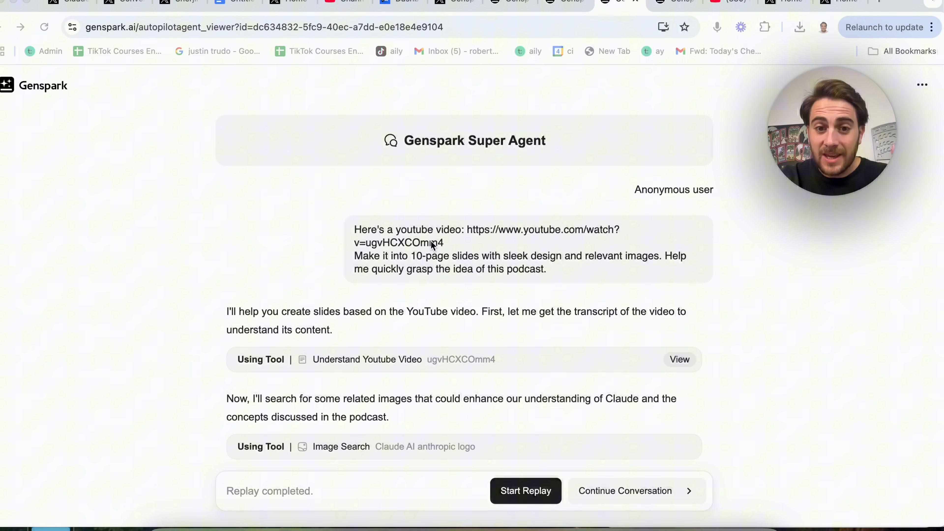
mouse_move(475, 274)
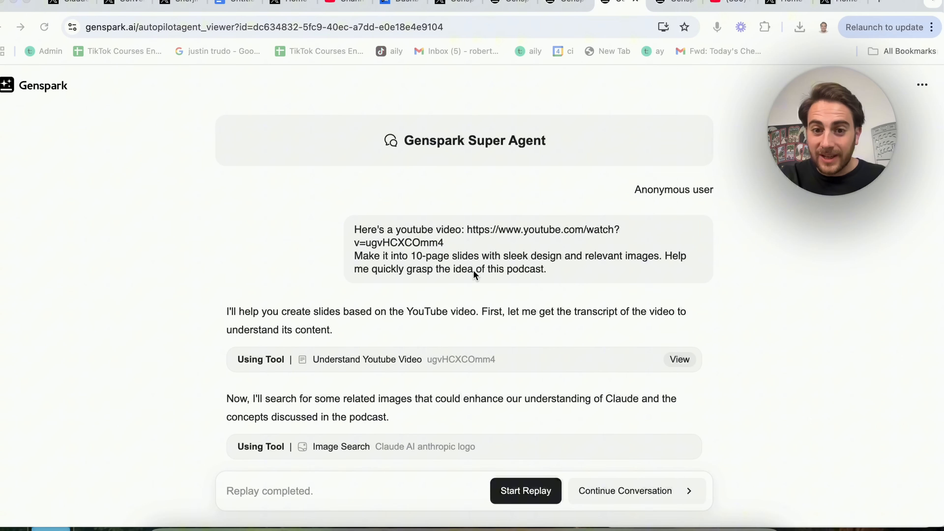
Step: Review the tool steps of the YouTube-to-slides Super Agent replay
scroll("down", 3)
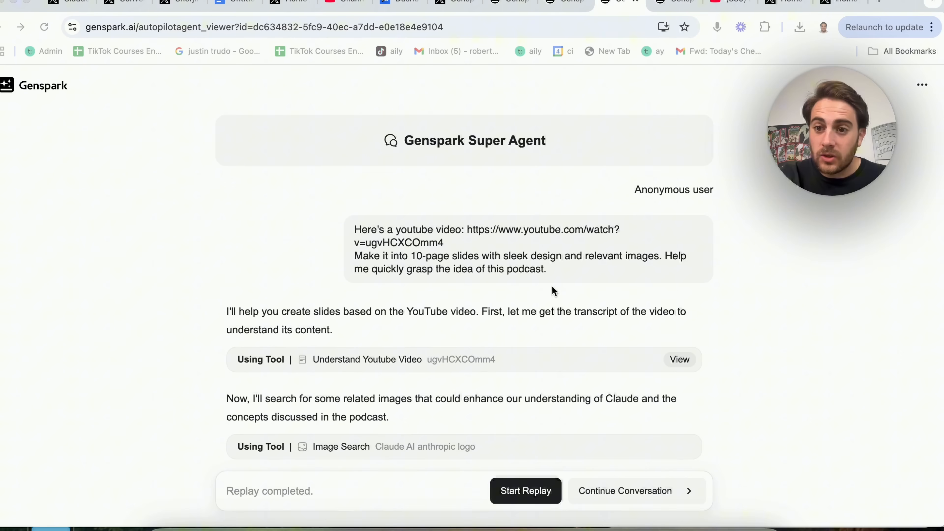
scroll("down", 3)
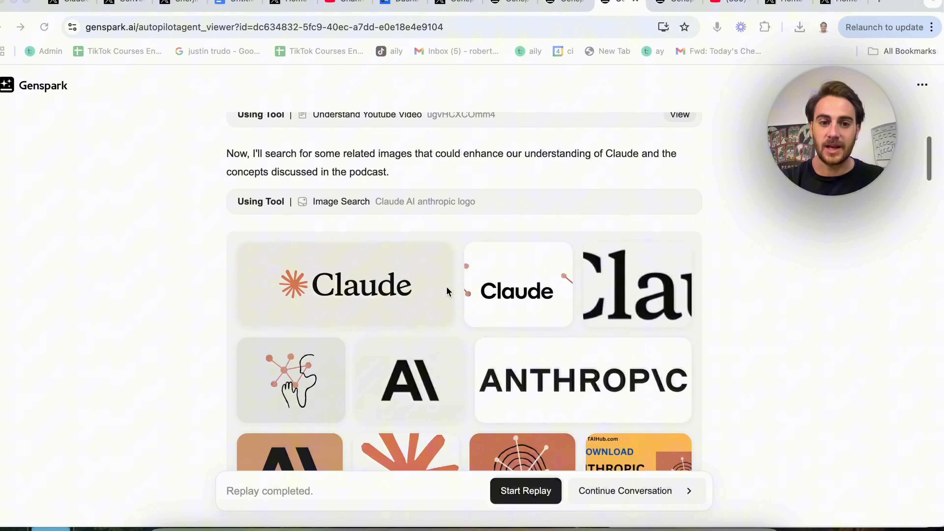
scroll("down", 3)
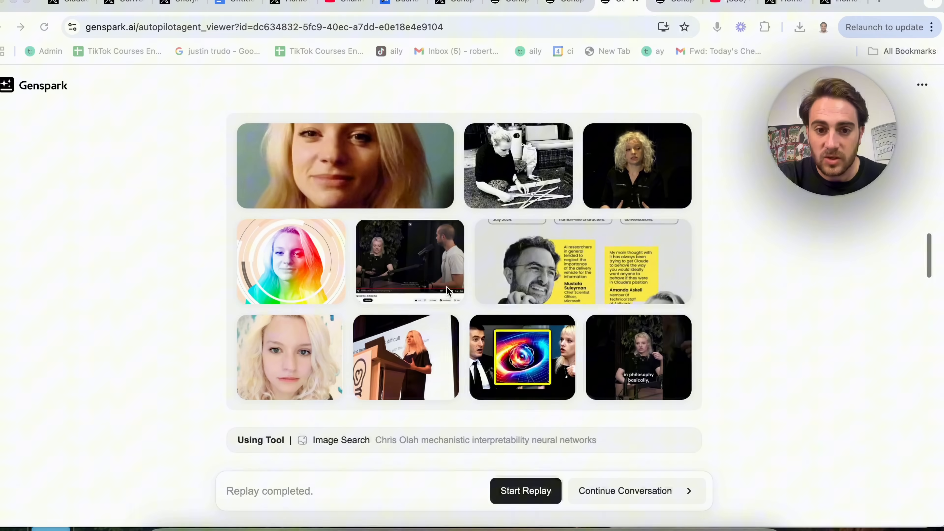
scroll("down", 3)
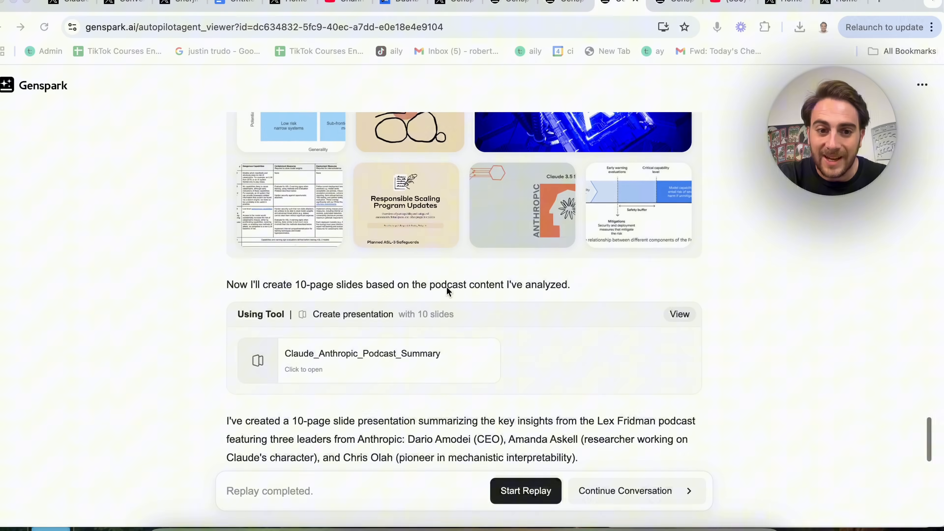
Step: Preview the Claude_Anthropic_Podcast_Summary presentation beside the conversation
left_click(679, 314)
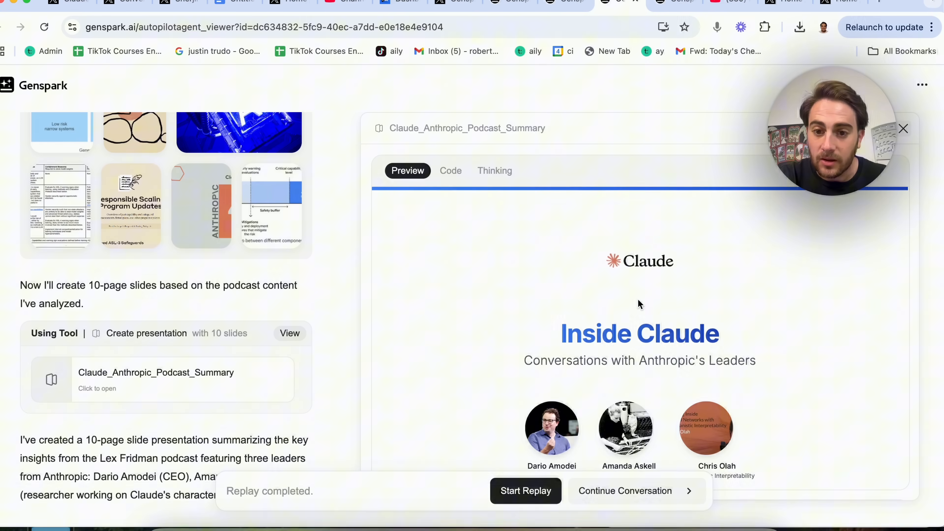
scroll("down", 3)
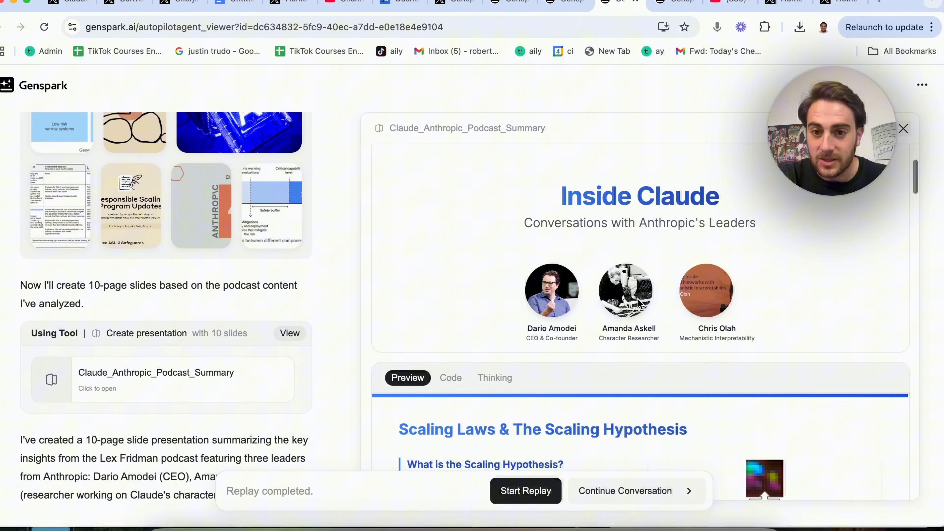
scroll("down", 3)
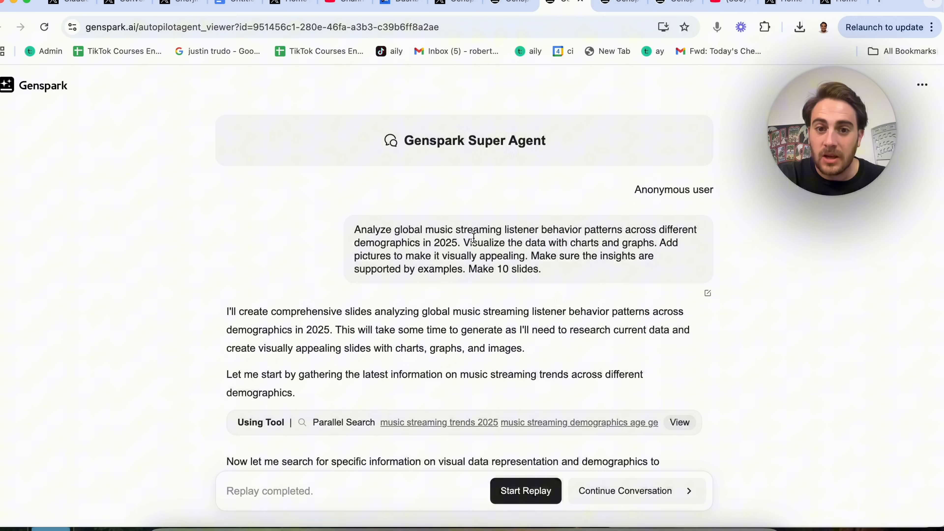
mouse_move(638, 232)
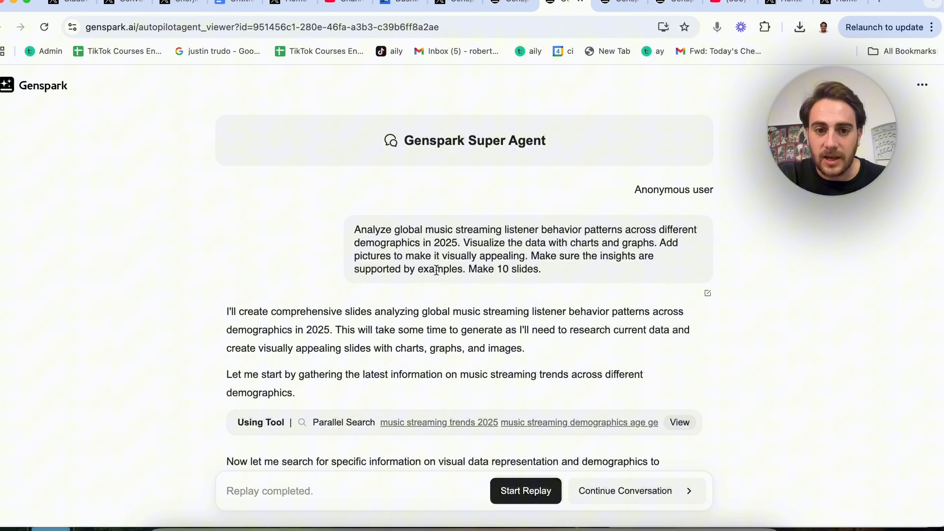
Step: Preview the Global_Music_Streaming_Analysis_2025 presentation beside the replay
scroll("down", 3)
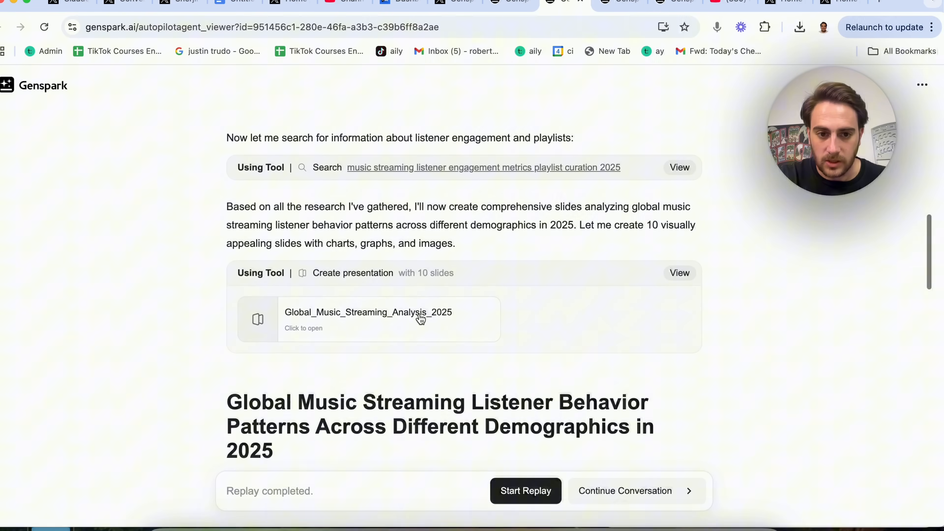
left_click(388, 319)
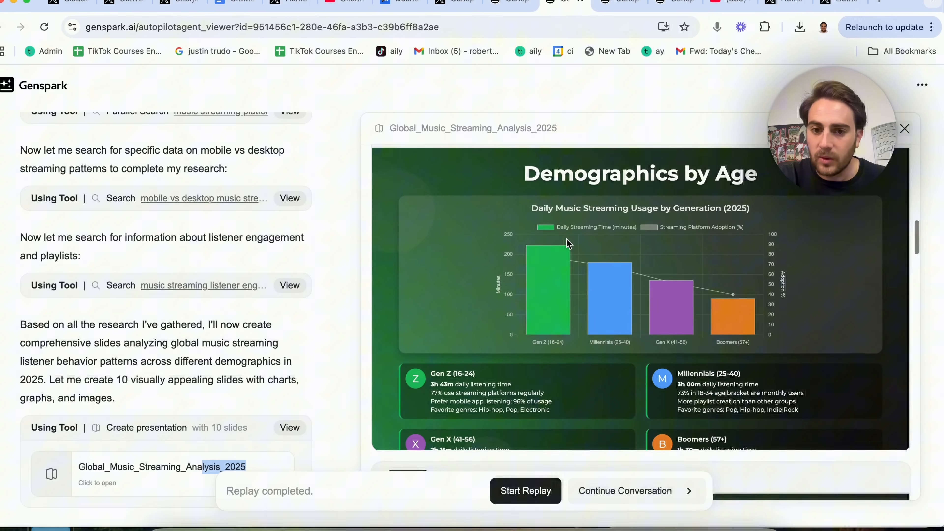
scroll("down", 3)
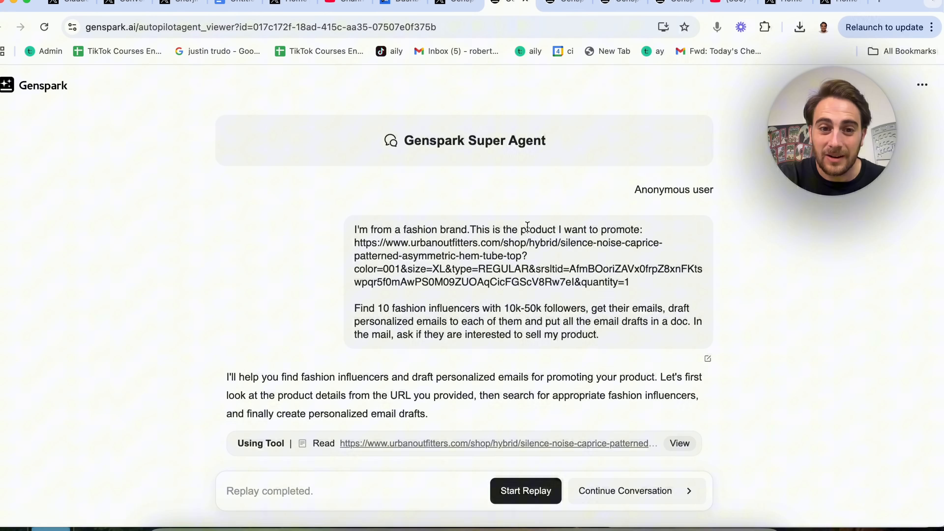
mouse_move(515, 240)
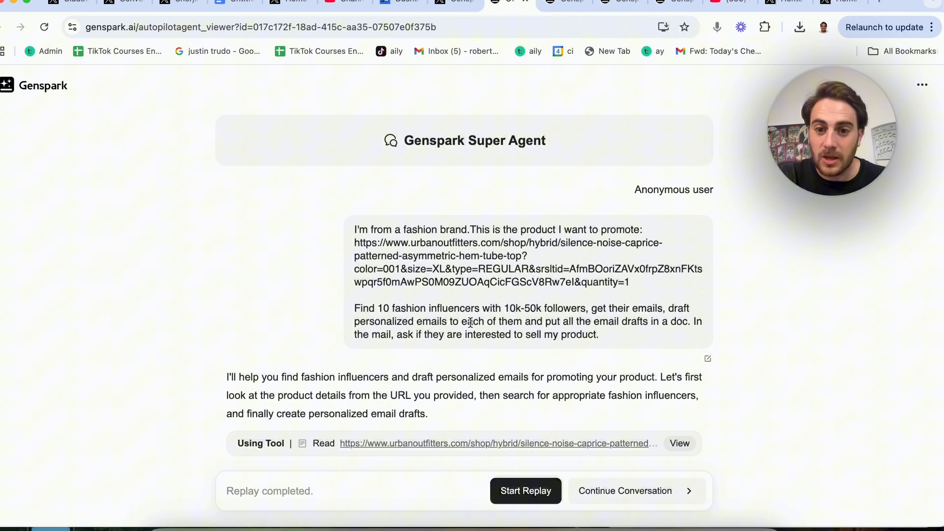
Step: Scroll the replay to the Create Web Page step for fashion_influencer_email_templates.html
scroll("down", 3)
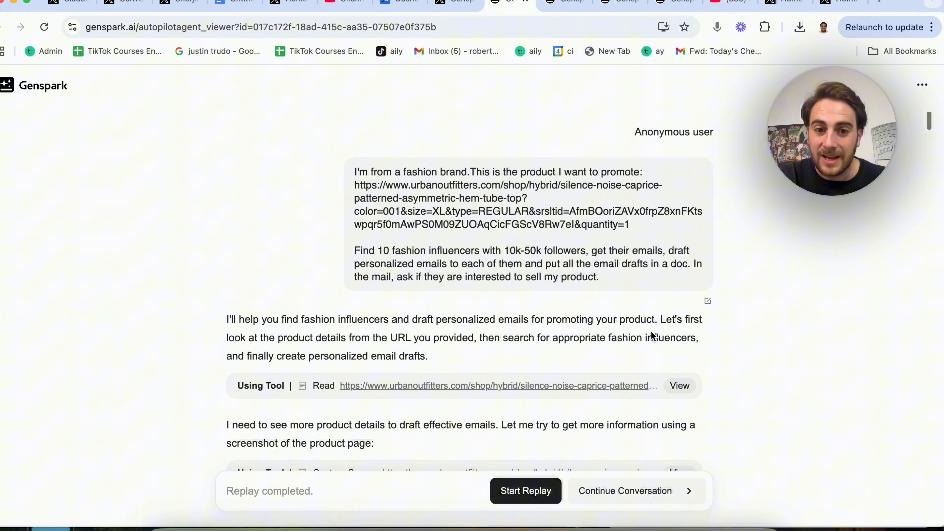
scroll("down", 3)
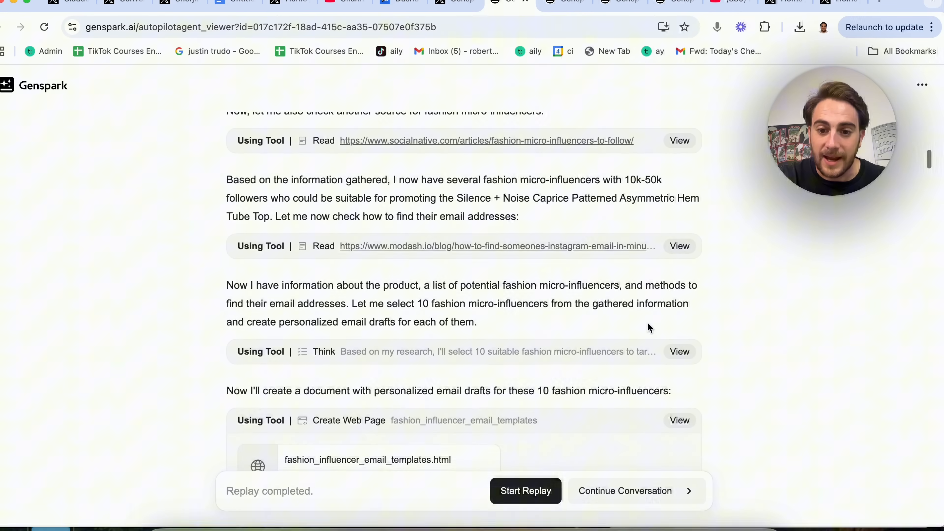
Step: Preview the fashion_influencer_email_templates.html page and review its influencer email drafts
scroll("down", 3)
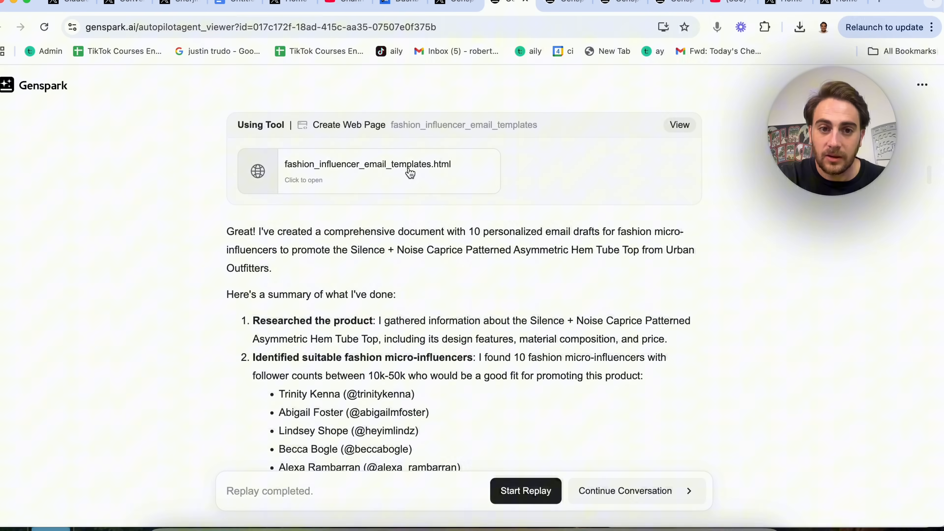
left_click(367, 164)
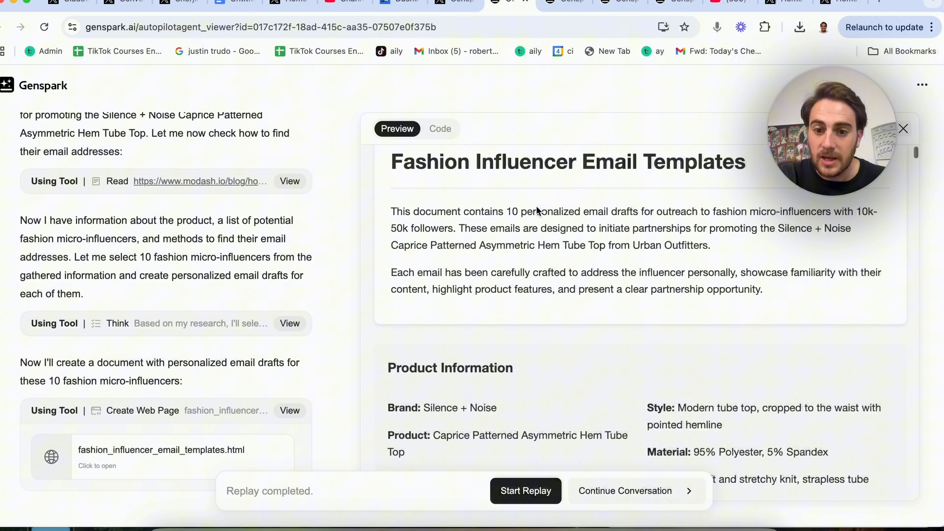
scroll("down", 3)
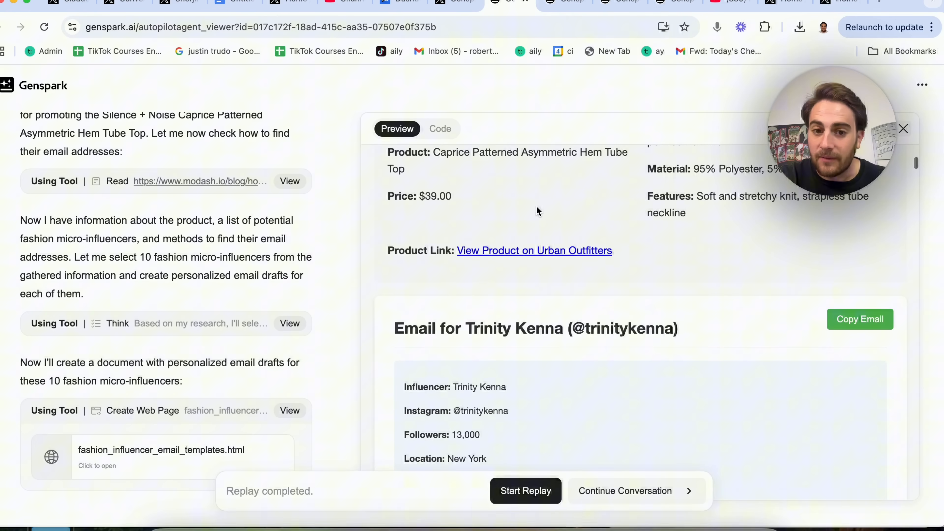
scroll("down", 3)
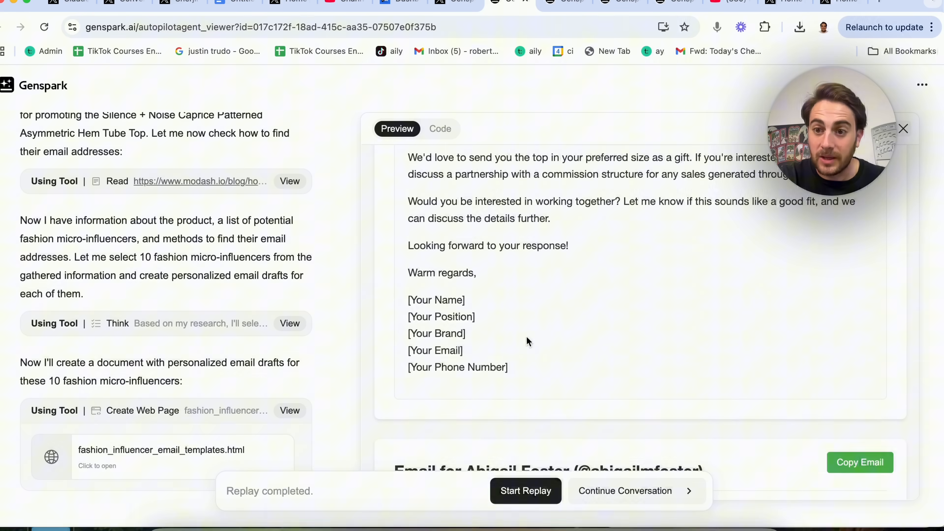
scroll("down", 3)
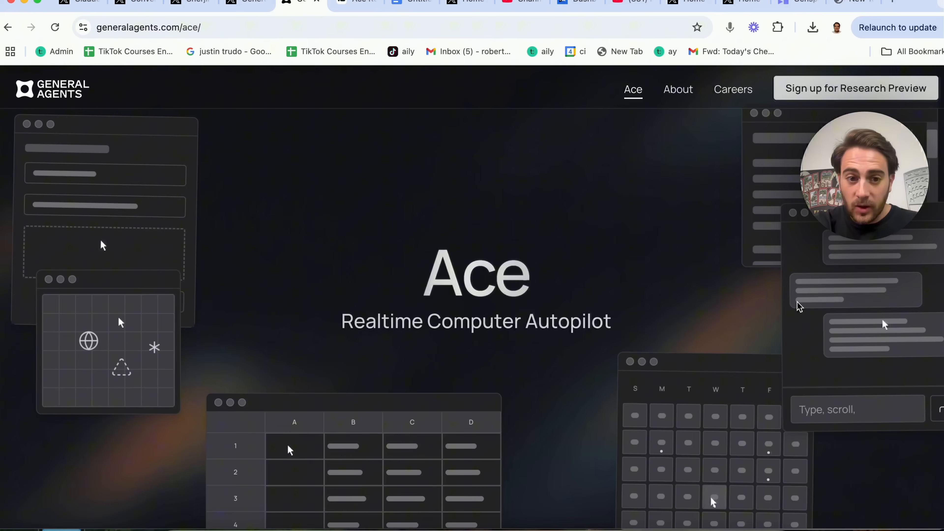
Step: View the Creative example task in Ace's demo section
scroll("down", 3)
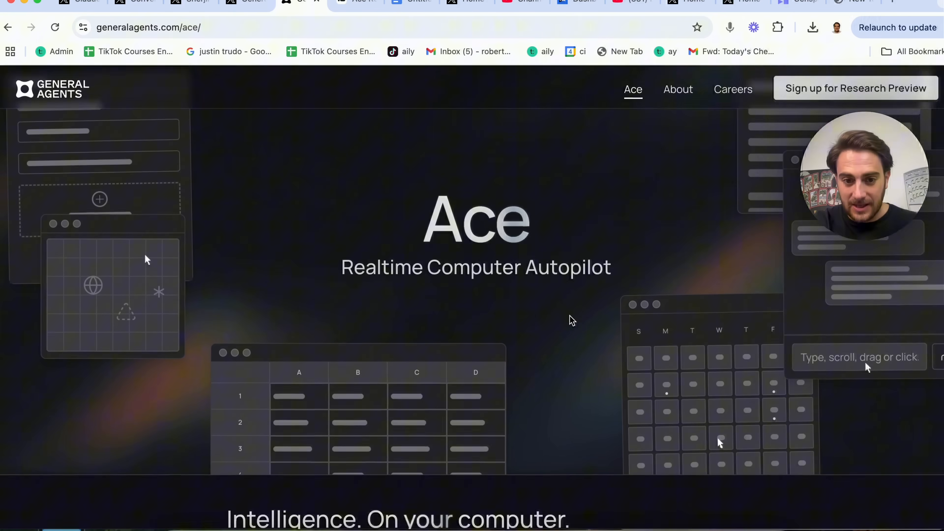
scroll("down", 3)
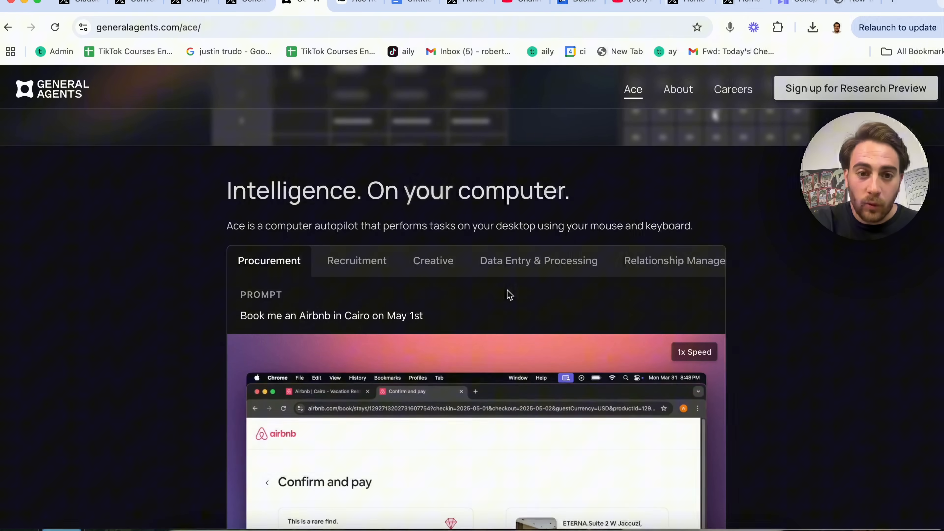
left_click(433, 261)
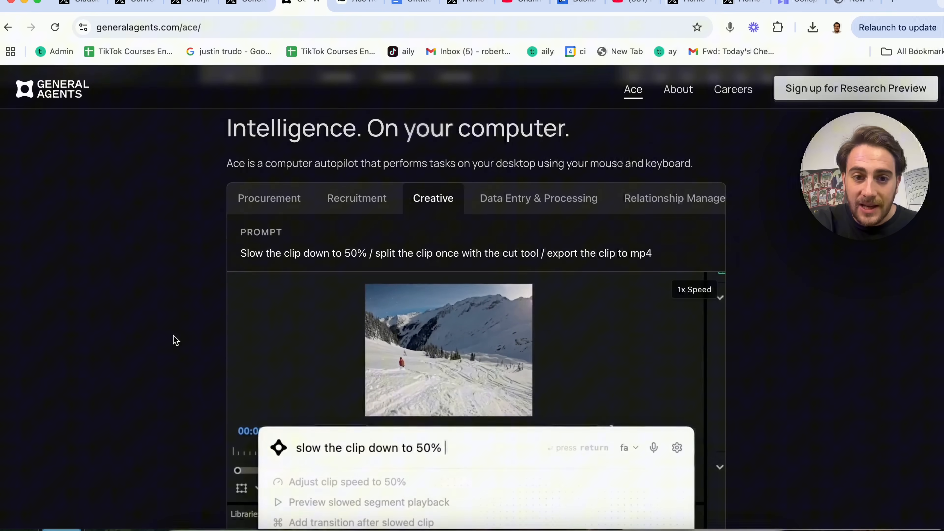
key("Return")
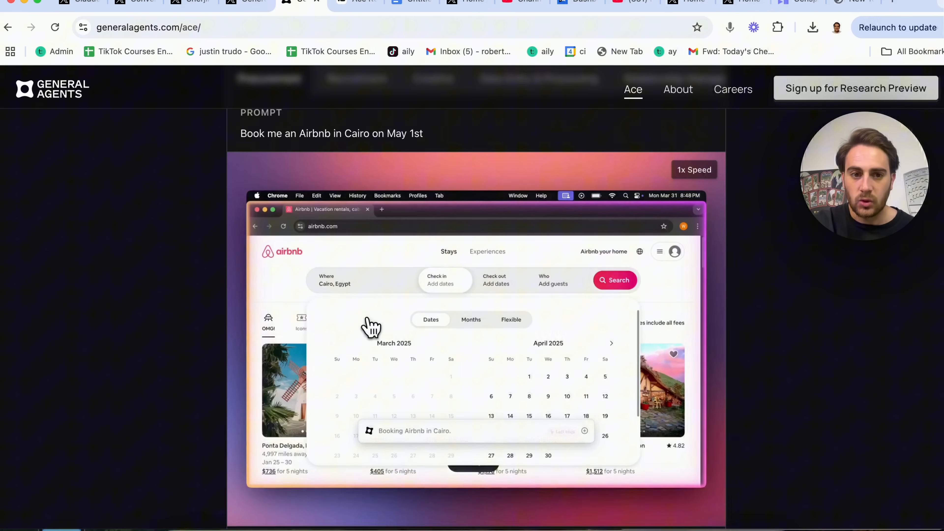
Step: Watch the Procurement demo, then switch to the Data Entry & Processing example
left_click(413, 376)
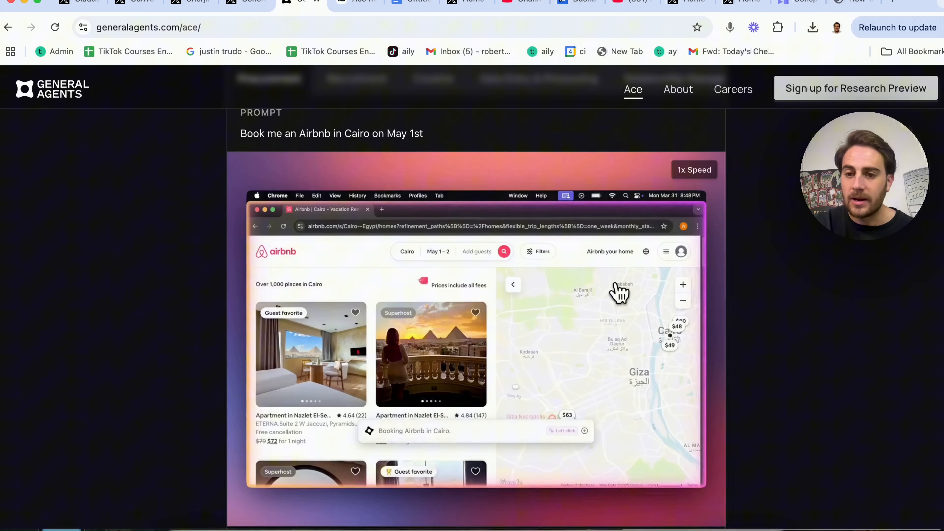
left_click(310, 355)
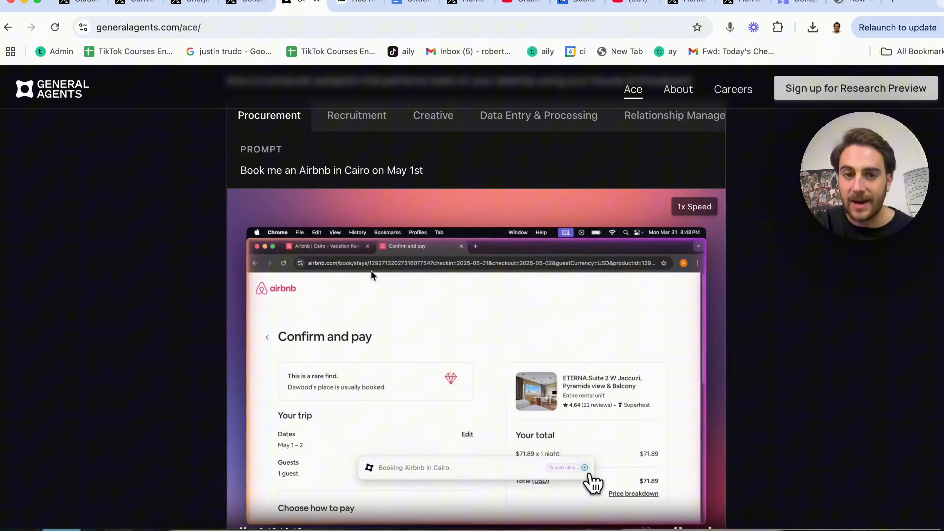
left_click(538, 115)
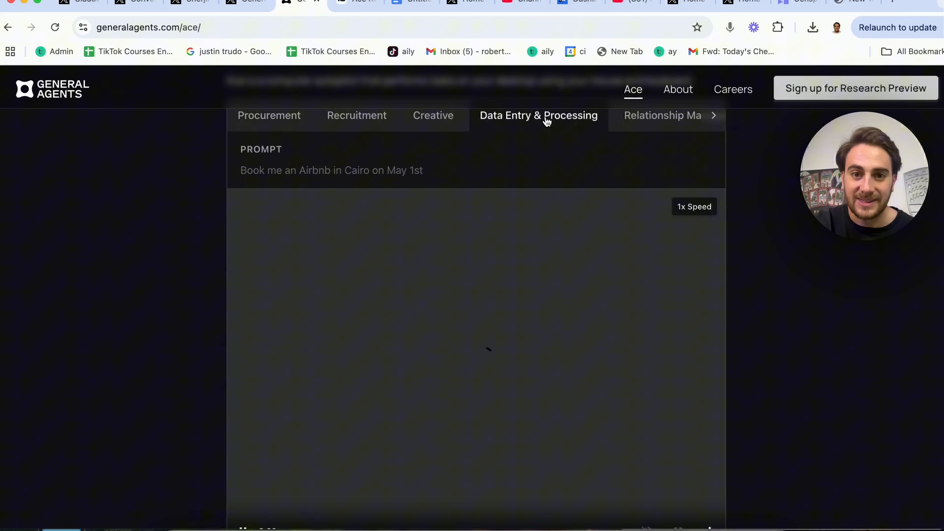
Step: Watch the Data Entry and Development demos with the traceback filing prompt
left_click(538, 115)
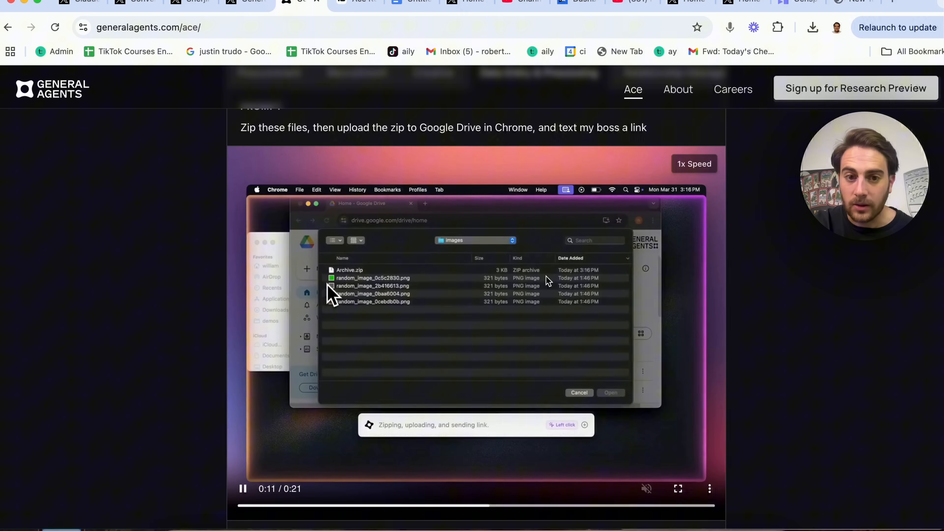
left_click(610, 392)
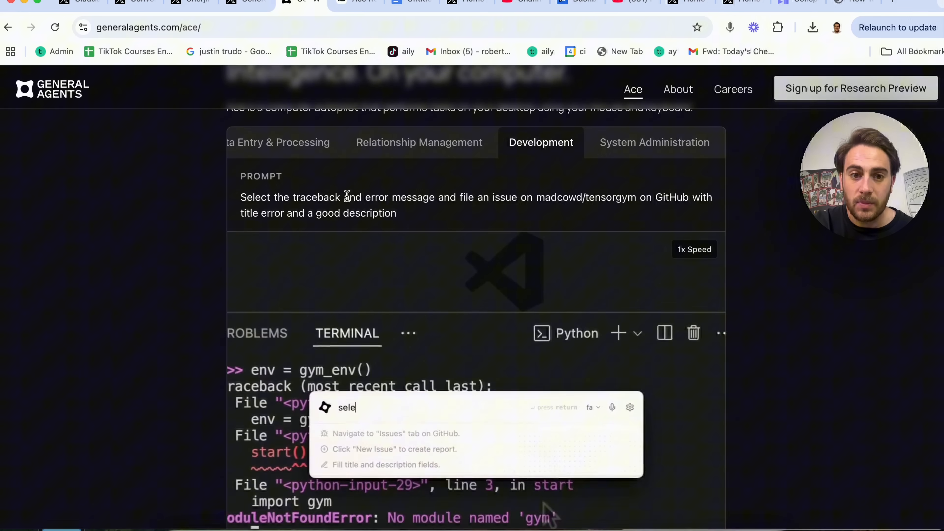
type("select the traceback and error message and file an")
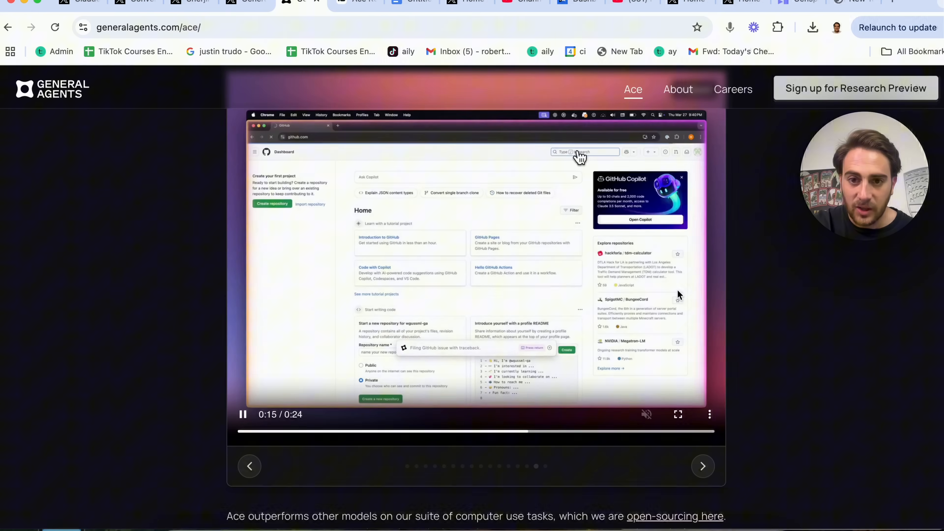
Step: Review Ace's accuracy and latency benchmark charts
scroll("down", 3)
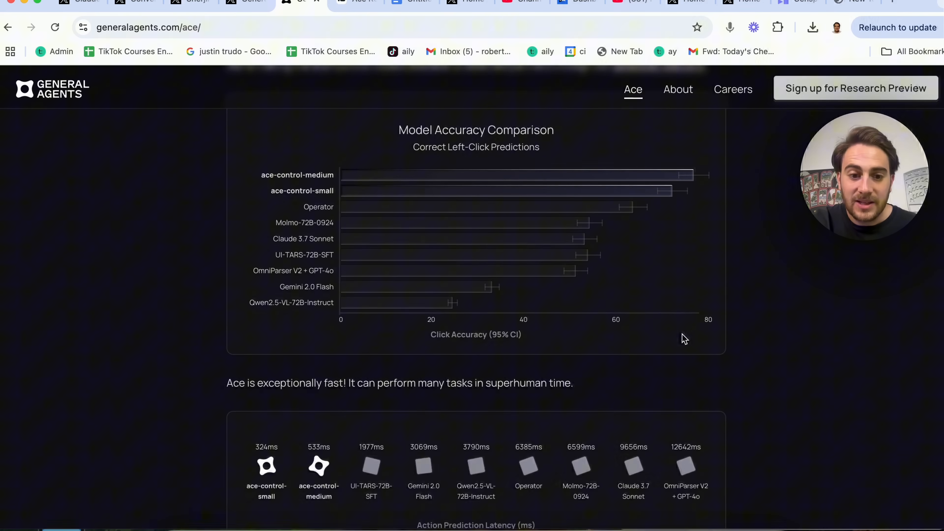
scroll("down", 3)
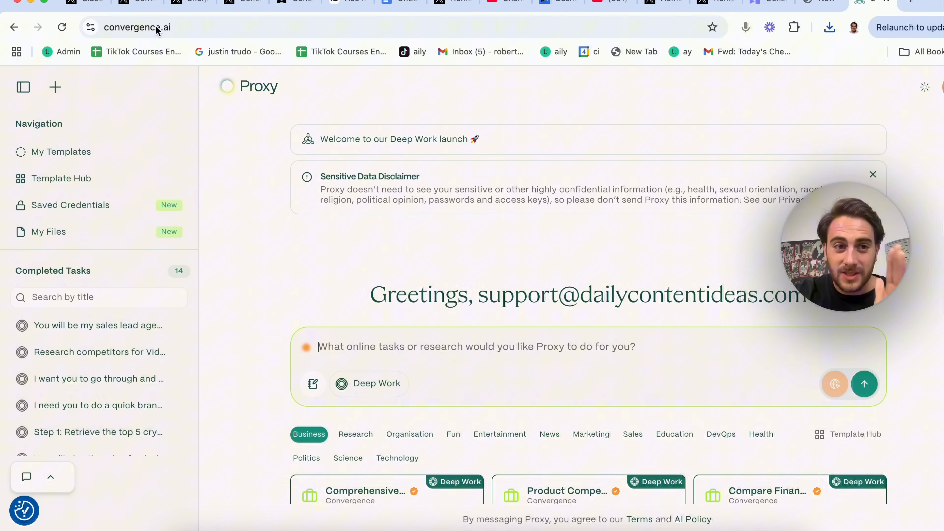
mouse_move(432, 278)
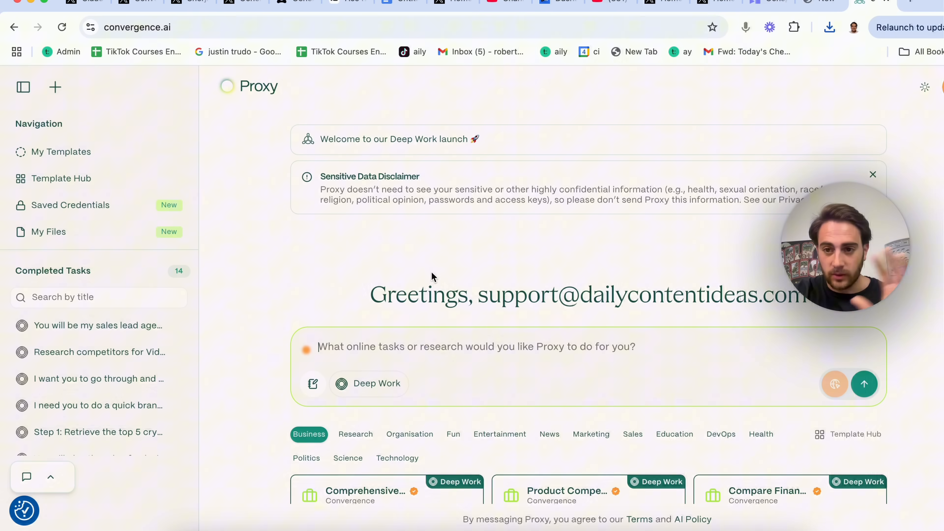
Step: Browse Proxy's template gallery categories, ending on Entertainment templates
scroll("down", 3)
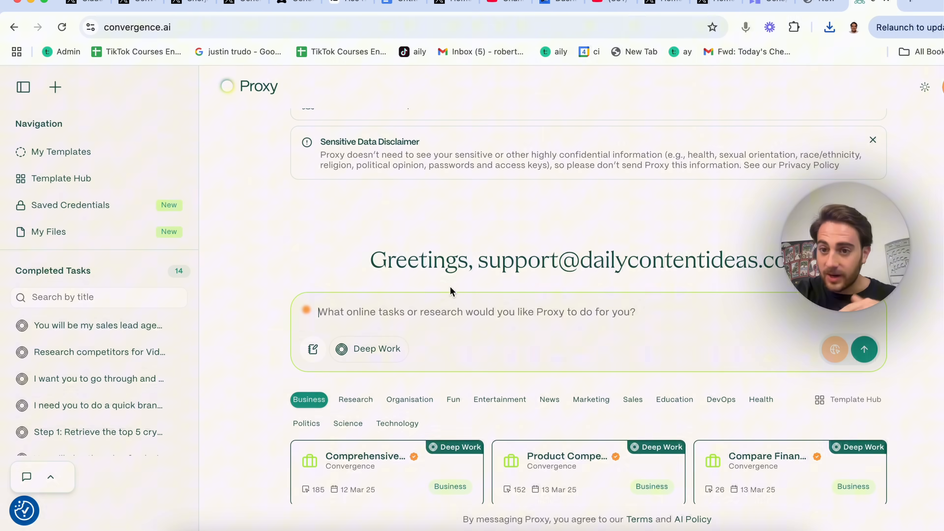
scroll("down", 3)
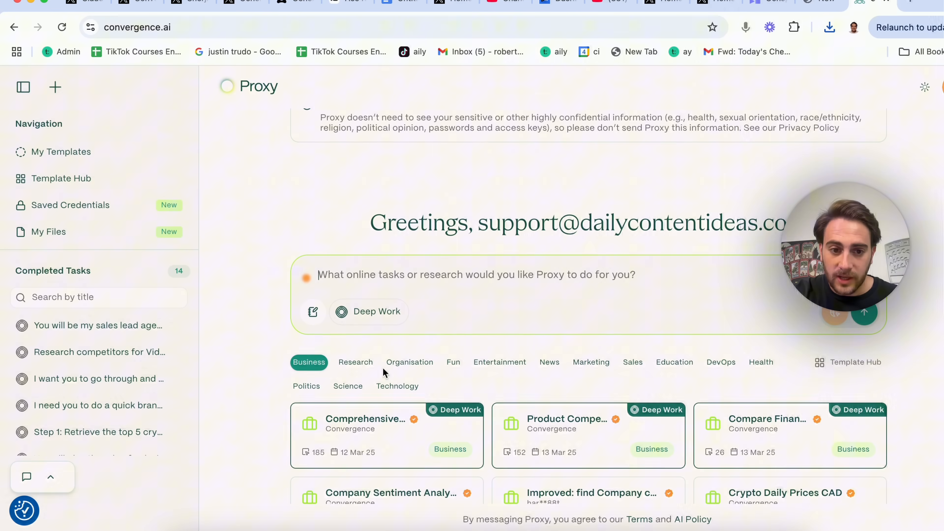
left_click(409, 361)
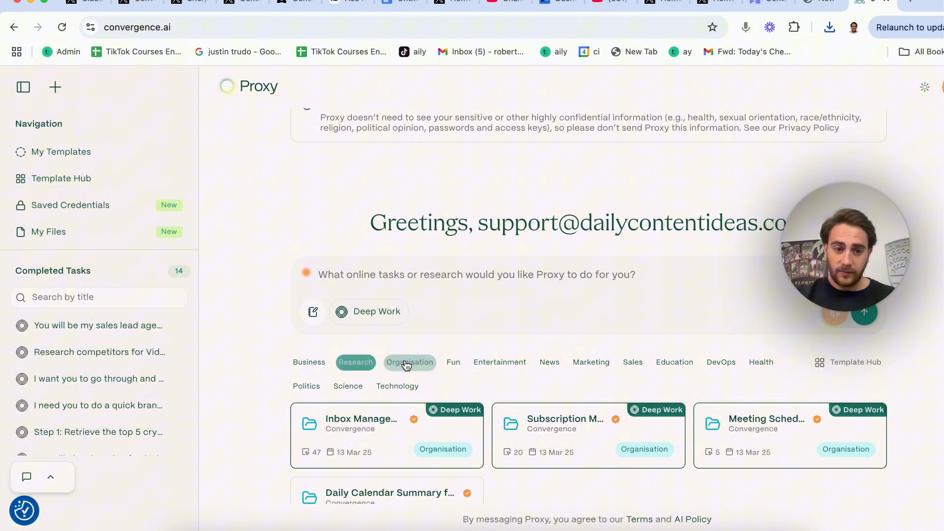
left_click(499, 362)
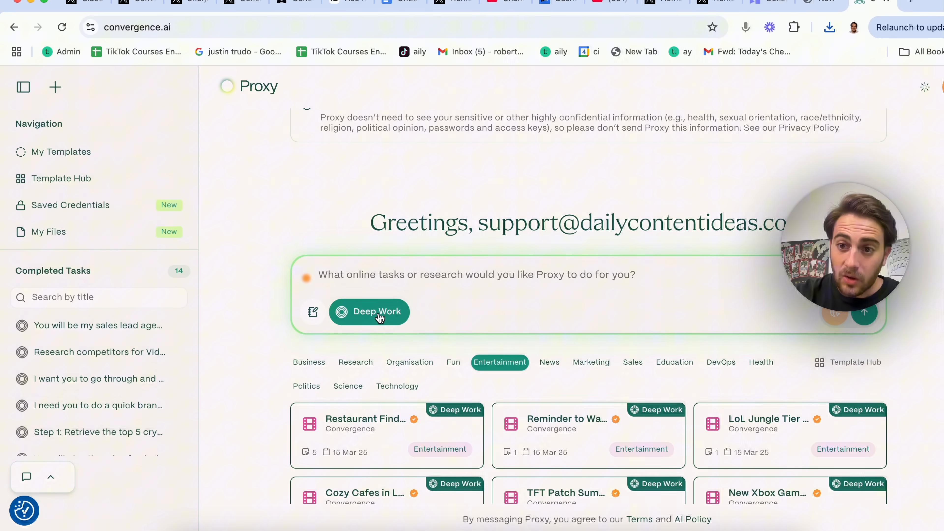
mouse_move(377, 311)
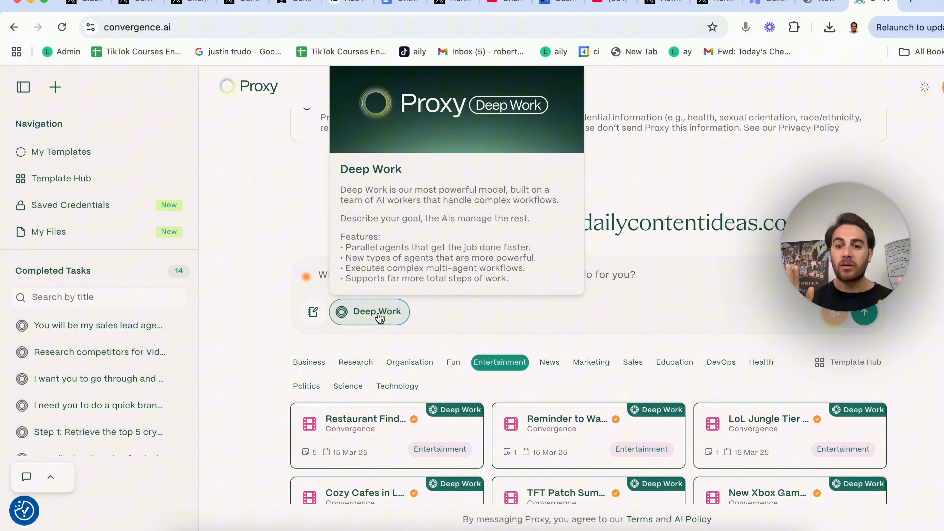
mouse_move(243, 262)
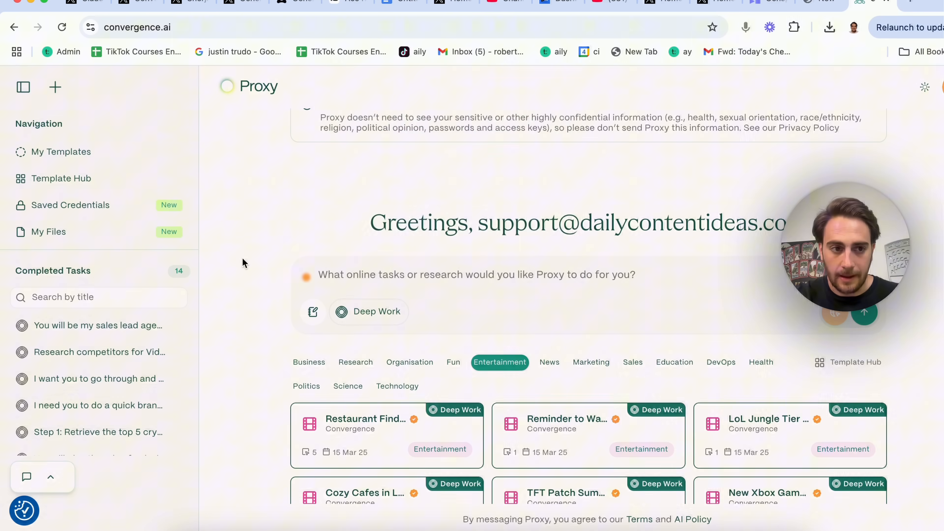
Step: Check the empty Saved Credentials, My Templates and My Automations pages, then return home
left_click(70, 205)
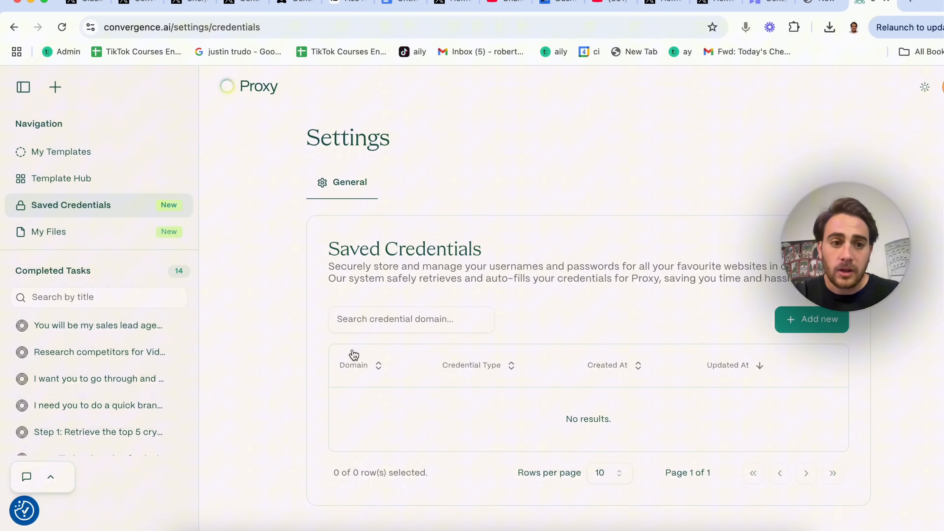
mouse_move(247, 298)
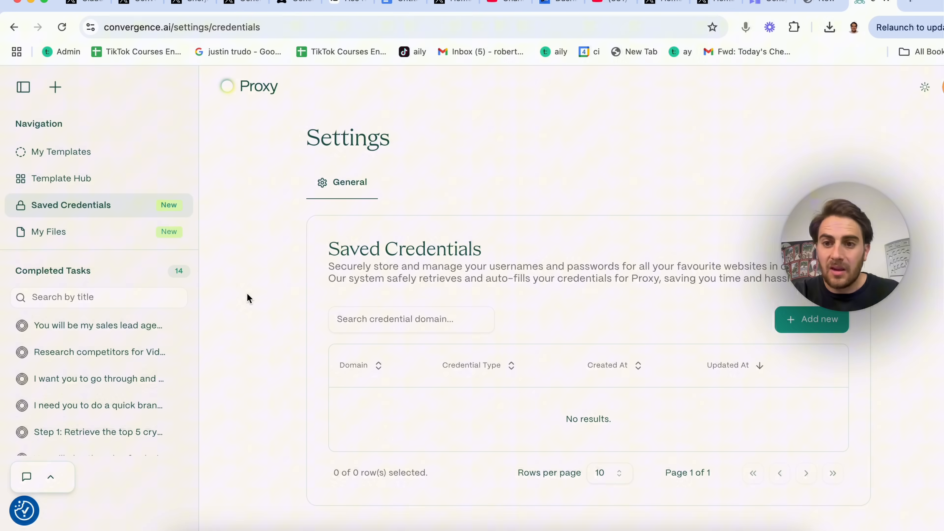
left_click(48, 232)
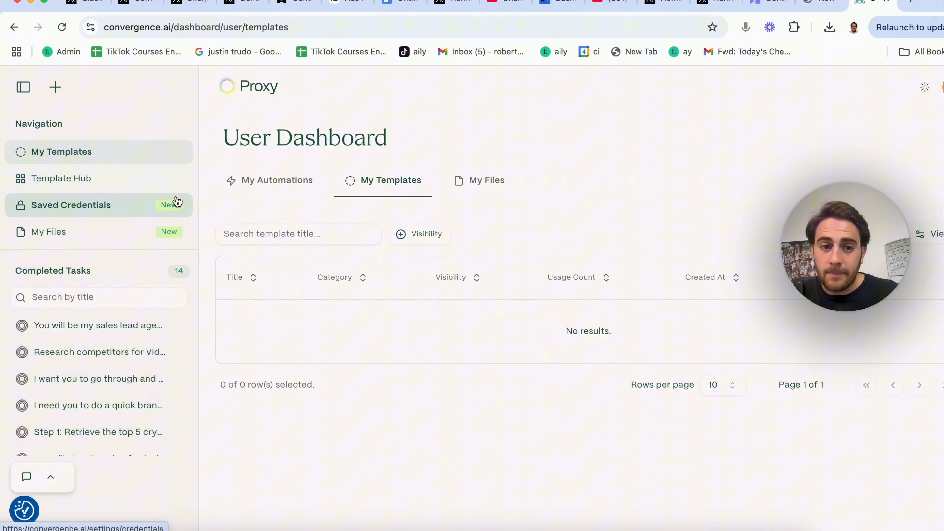
mouse_move(330, 196)
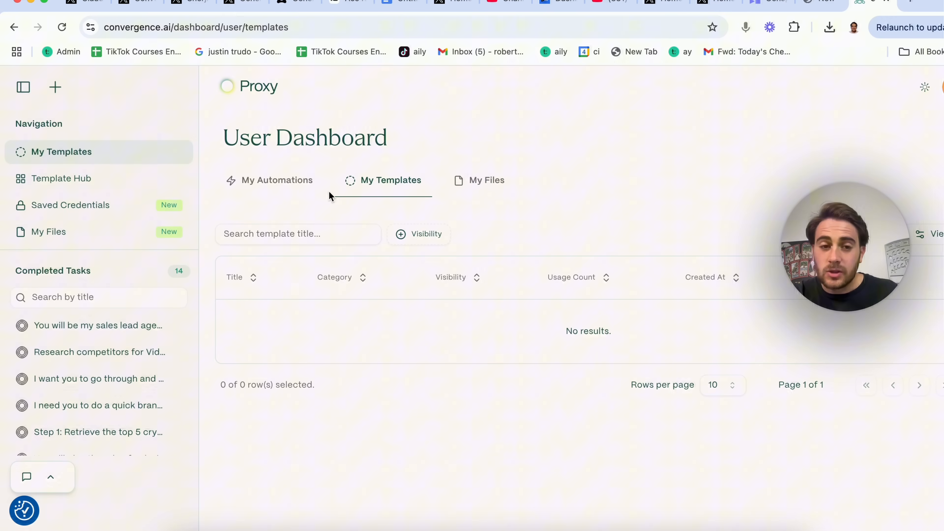
mouse_move(272, 183)
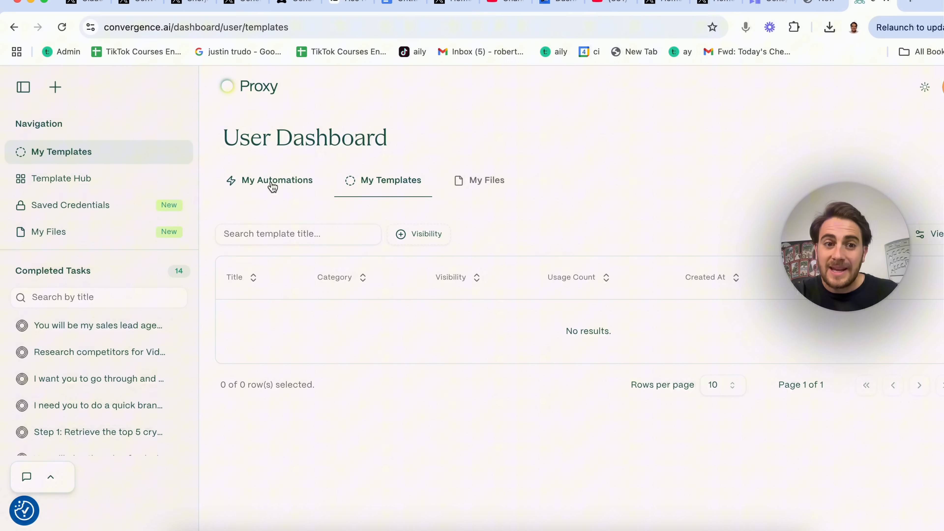
left_click(278, 180)
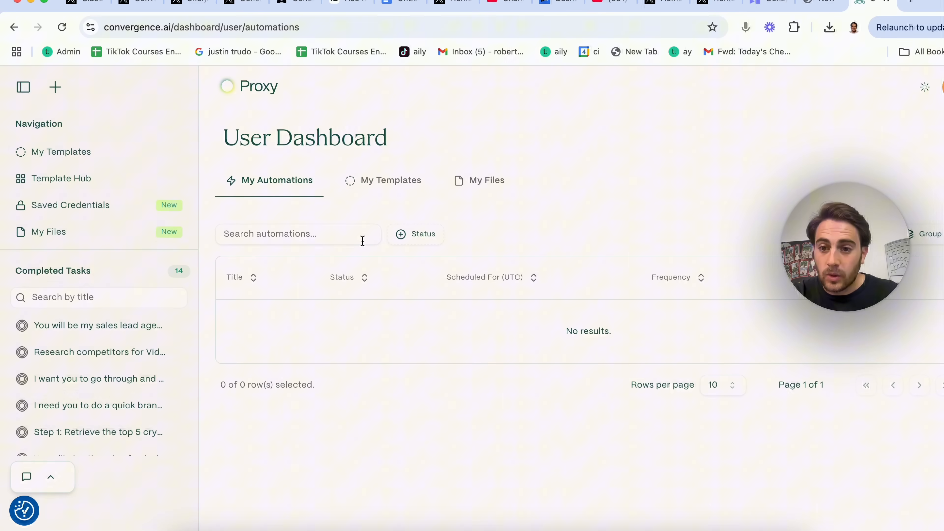
mouse_move(363, 255)
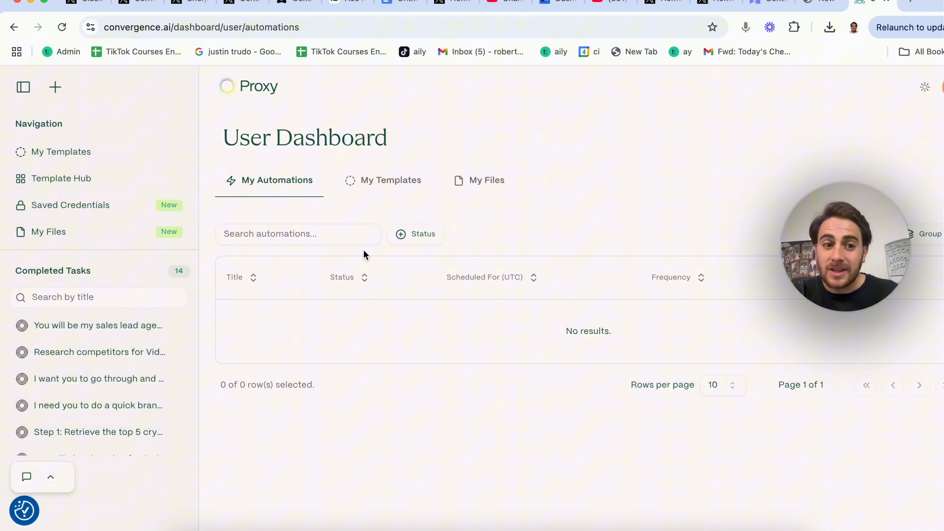
mouse_move(286, 273)
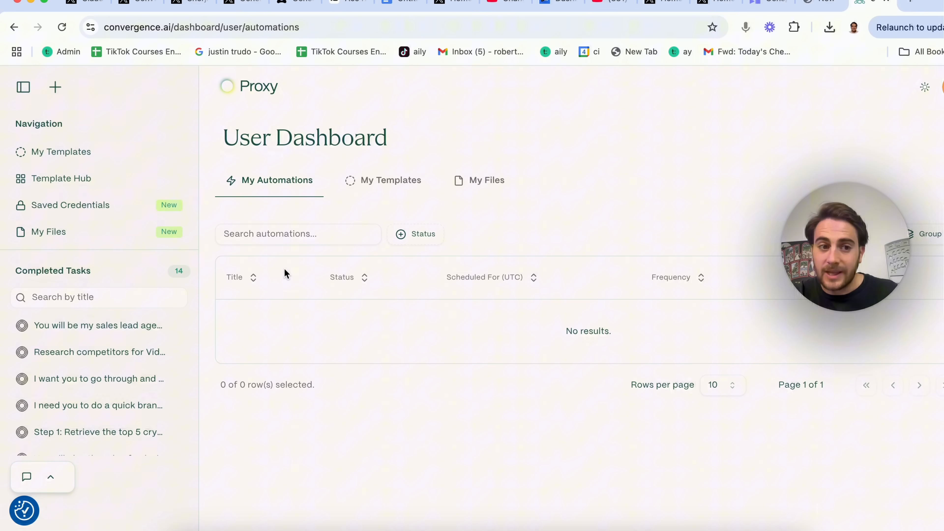
left_click(55, 88)
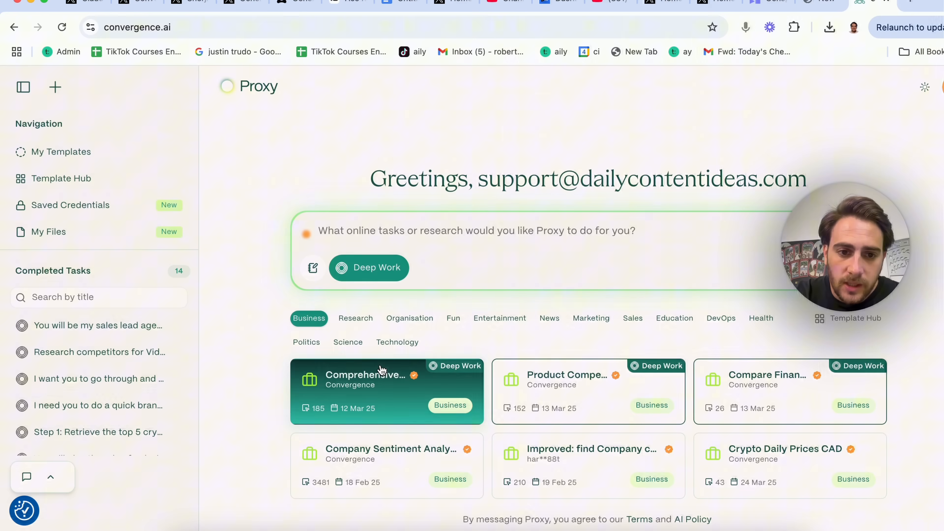
Step: Run the Website Scanner Agent template from Research on bl101.com
left_click(355, 318)
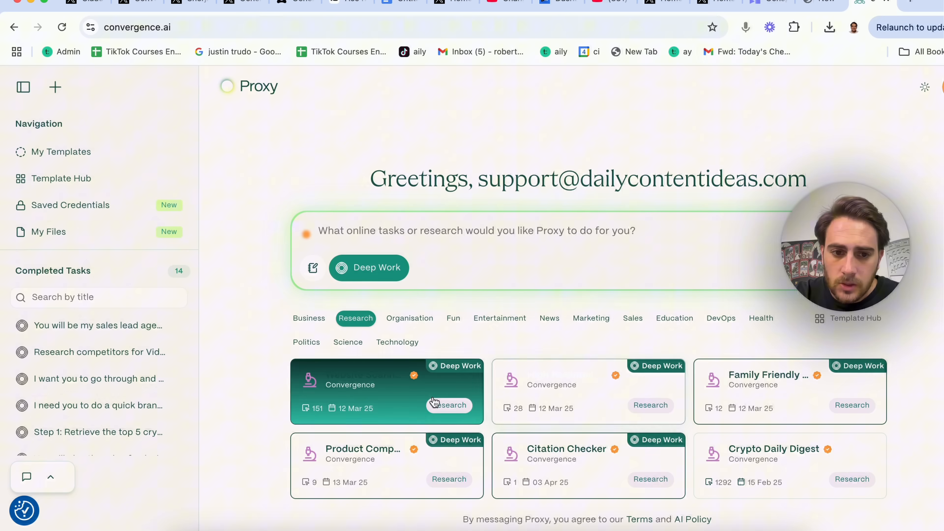
left_click(386, 391)
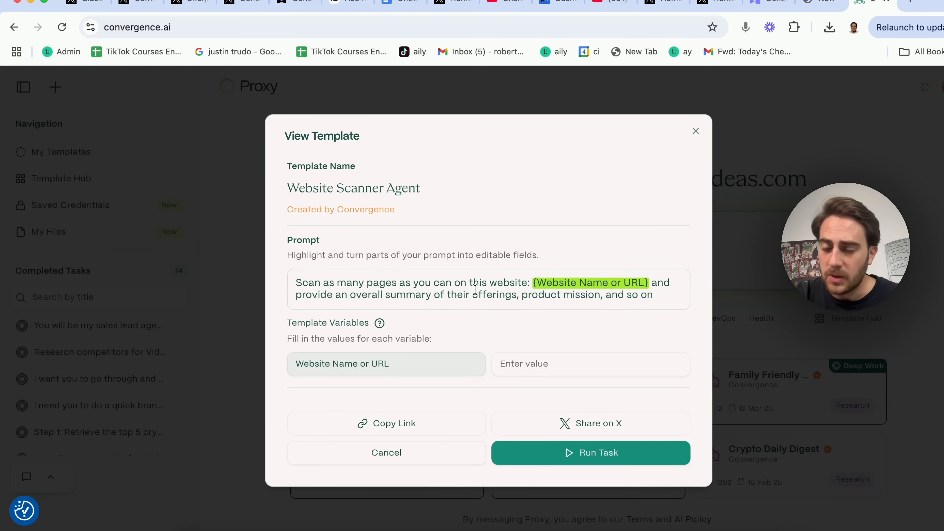
mouse_move(550, 340)
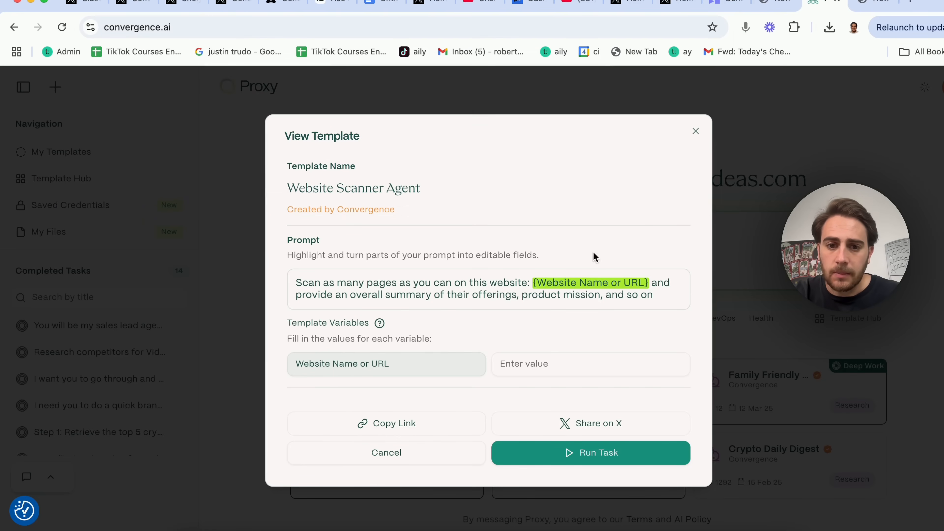
type("bl101.com")
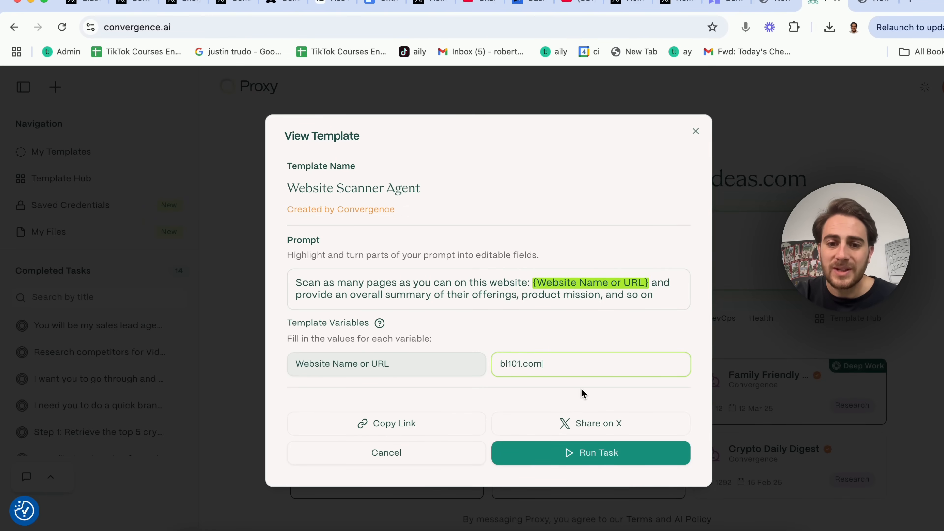
left_click(590, 453)
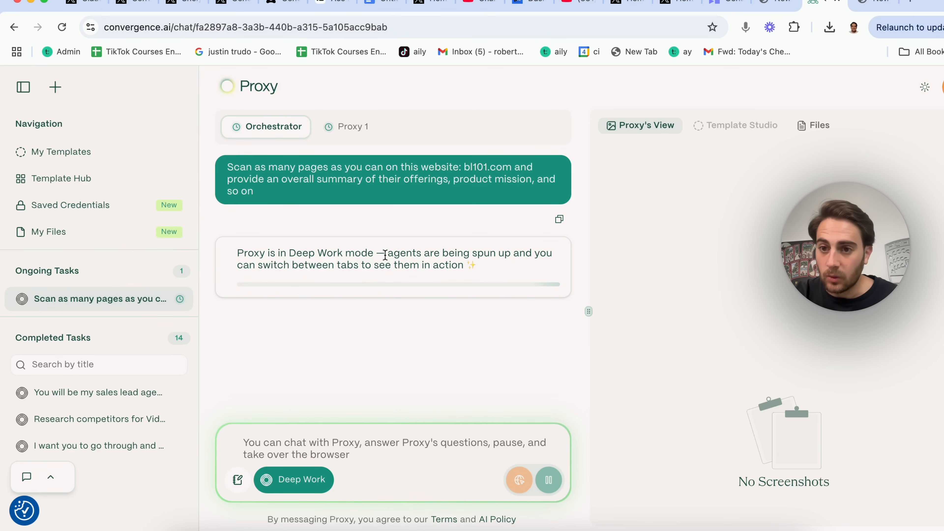
mouse_move(315, 245)
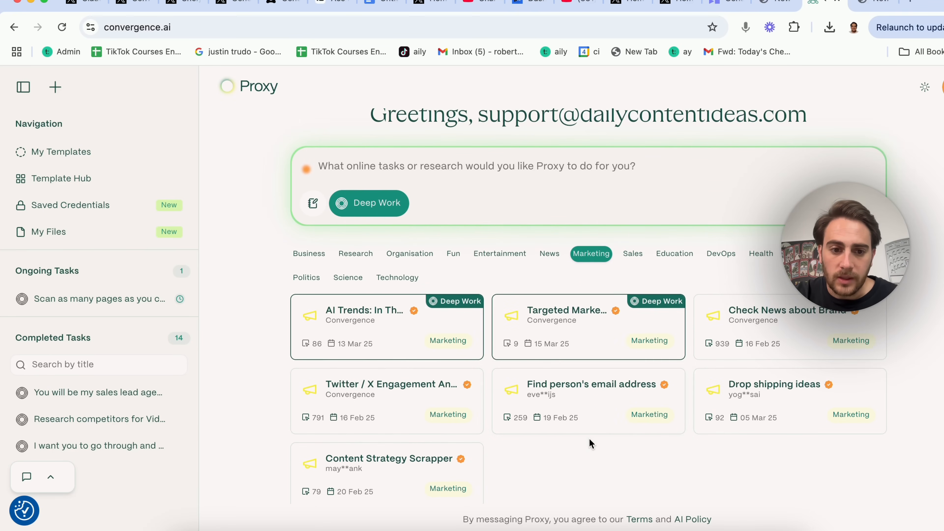
Step: Run the Content Strategy Scrapper template with the channel name and platform filled in
left_click(389, 458)
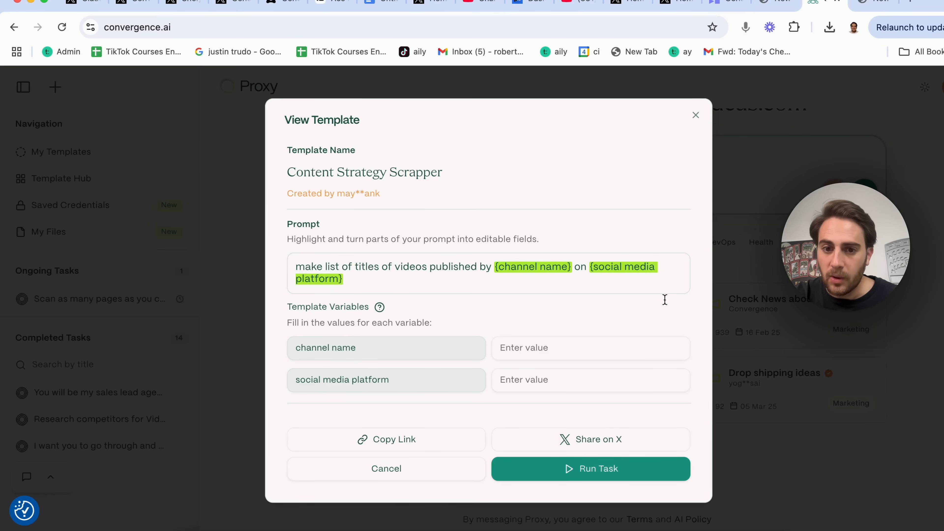
type("V")
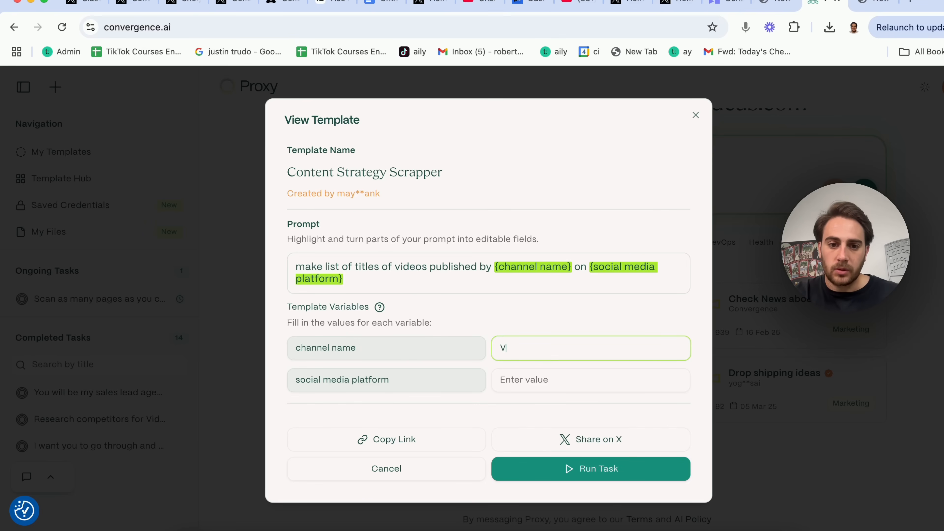
type("Yo")
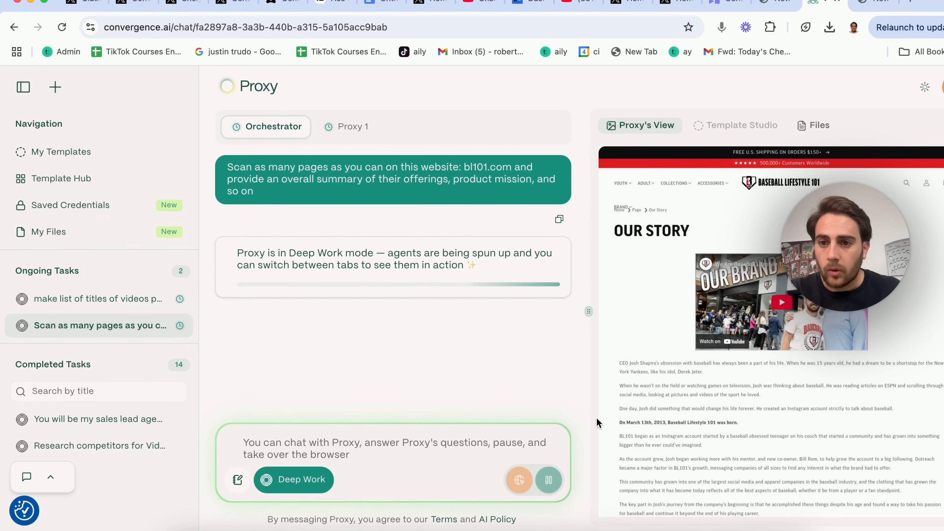
mouse_move(322, 379)
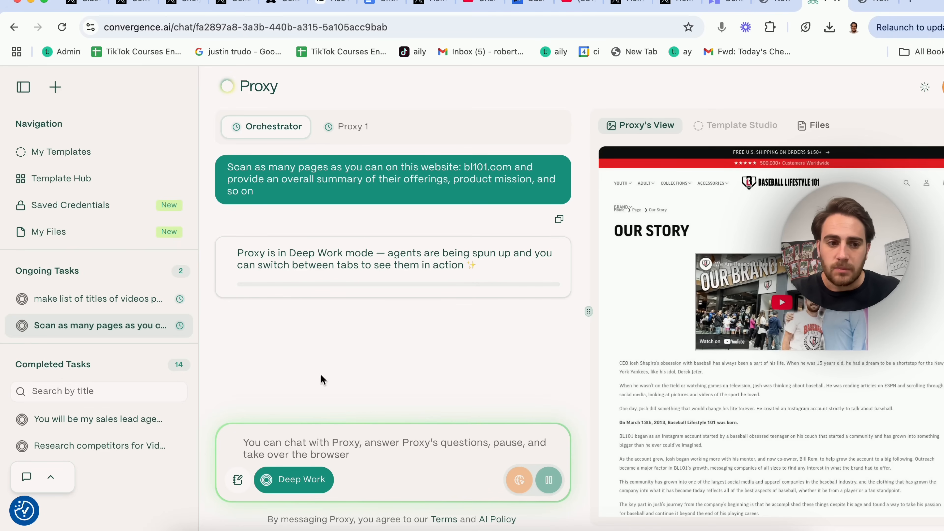
Step: Load the completed 'You will be my sales lead agent' task from the sidebar
left_click(96, 419)
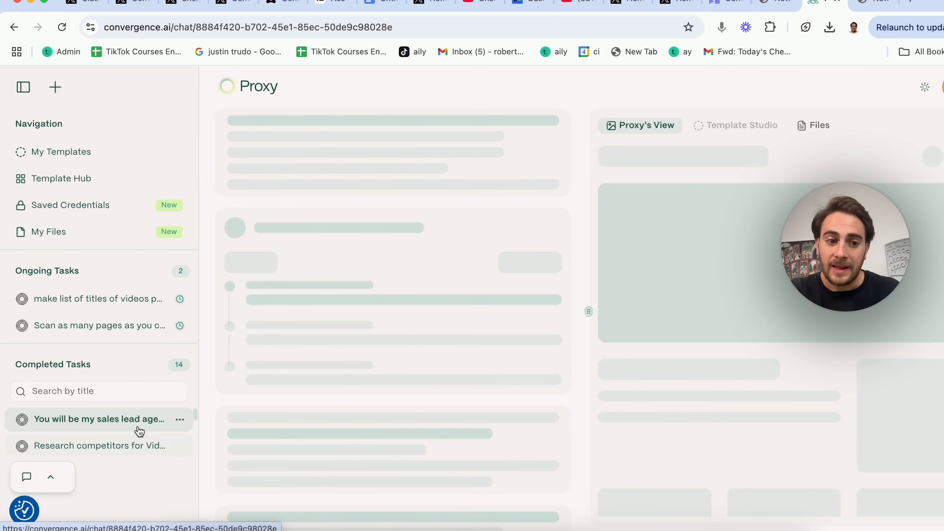
mouse_move(267, 350)
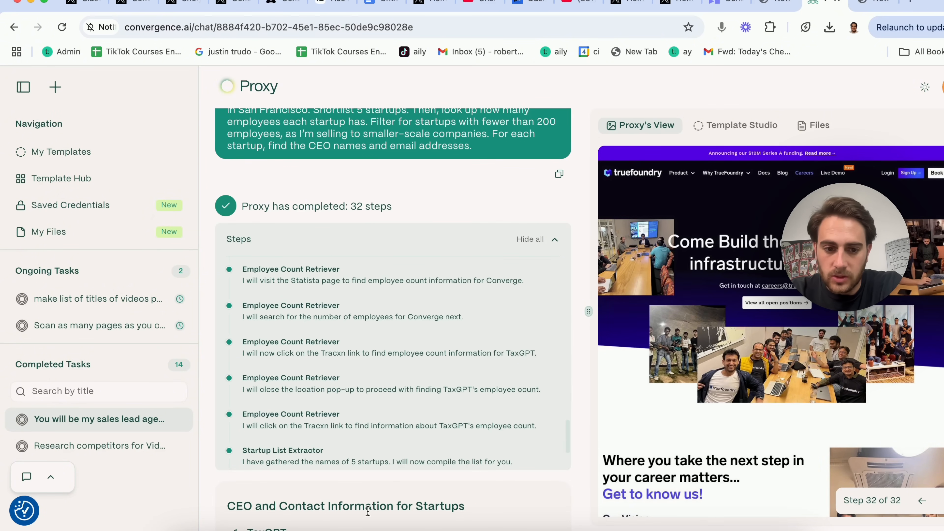
Step: Review the sales lead task's 32 steps and CEO contact results such as TrueFoundry's Nikunj Bajaj
scroll("down", 3)
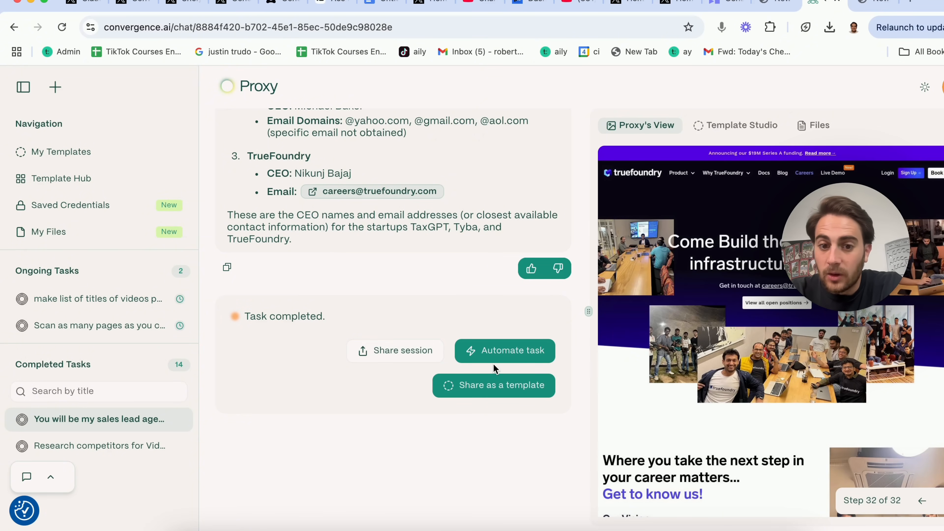
mouse_move(502, 364)
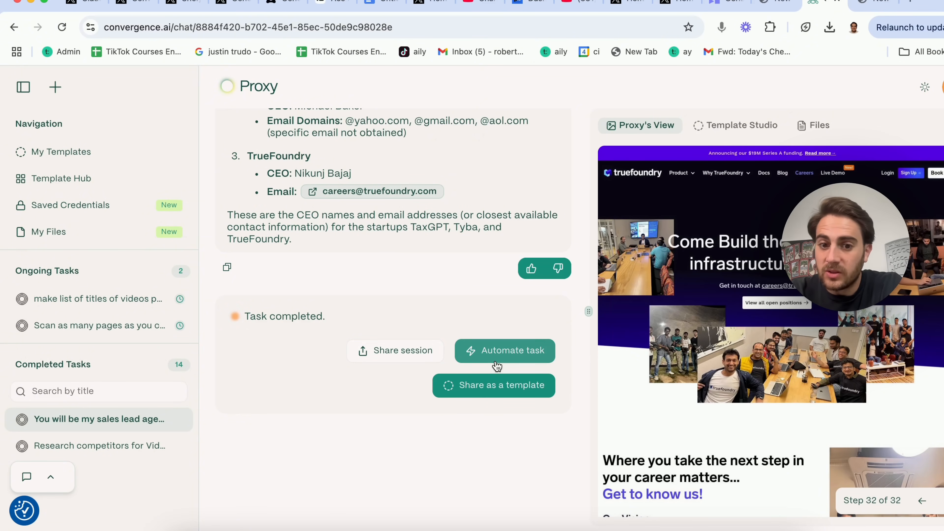
mouse_move(488, 399)
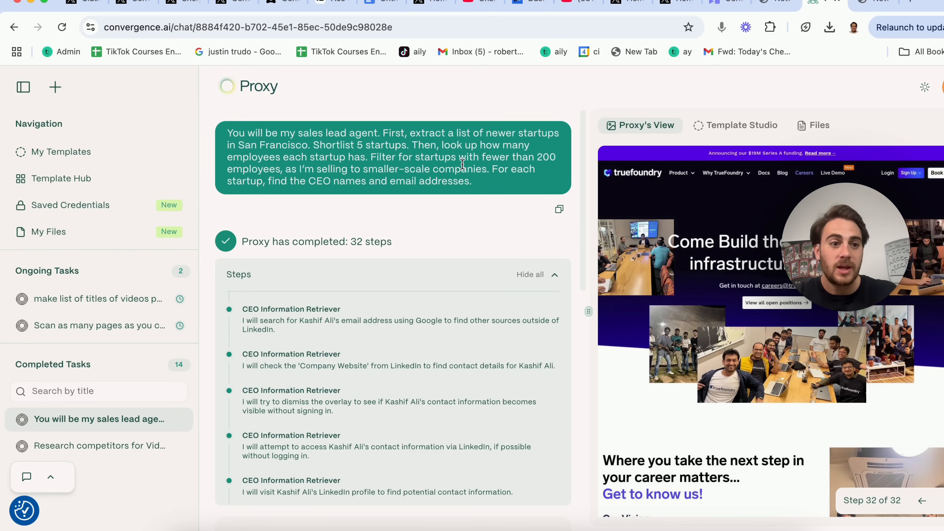
mouse_move(381, 207)
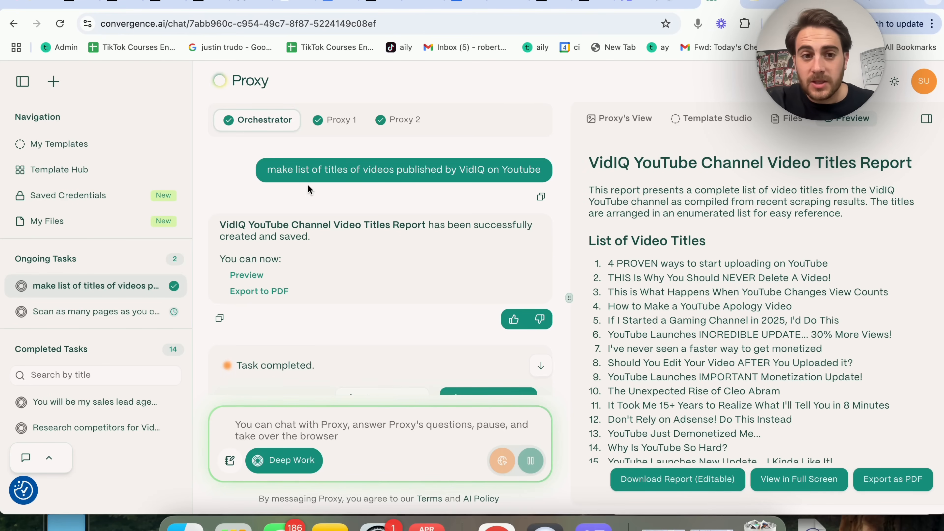
Step: View the VidIQ YouTube Channel Video Titles Report as a standalone full page
double_click(279, 169)
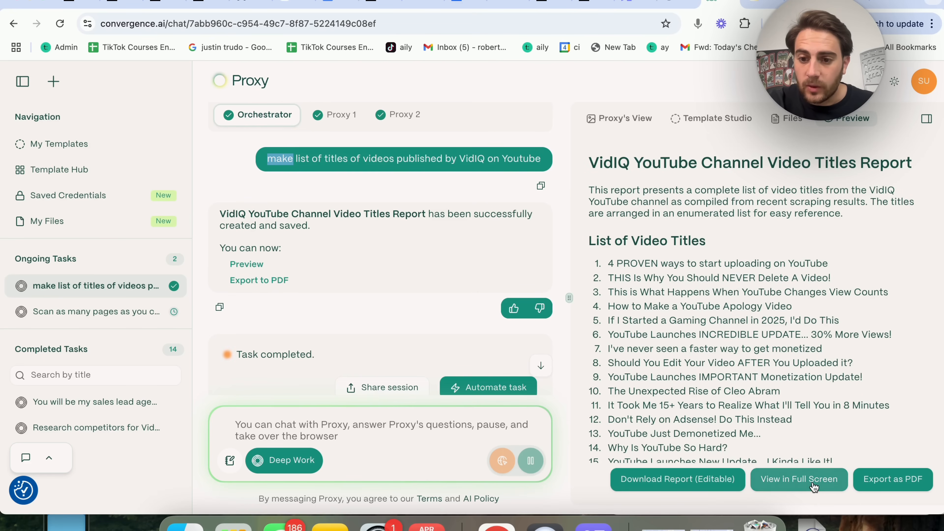
left_click(799, 480)
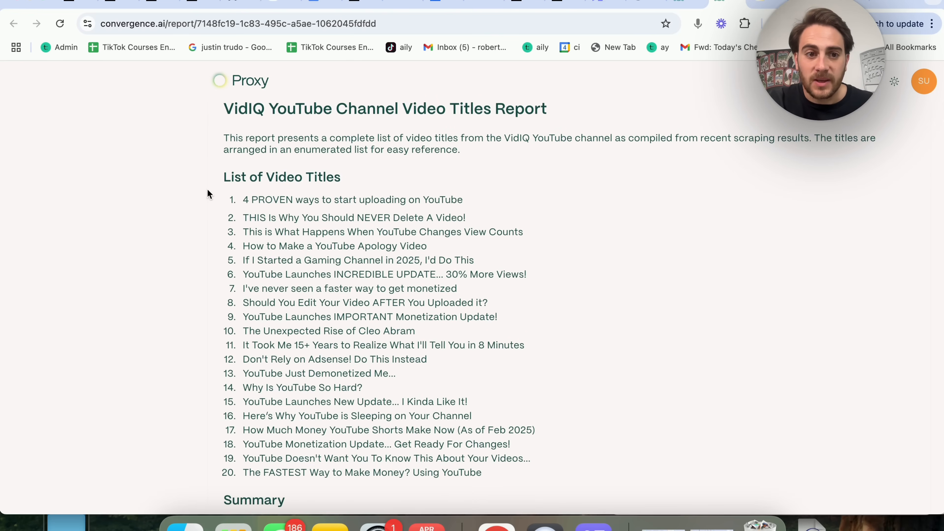
left_click_drag(222, 176, 520, 415)
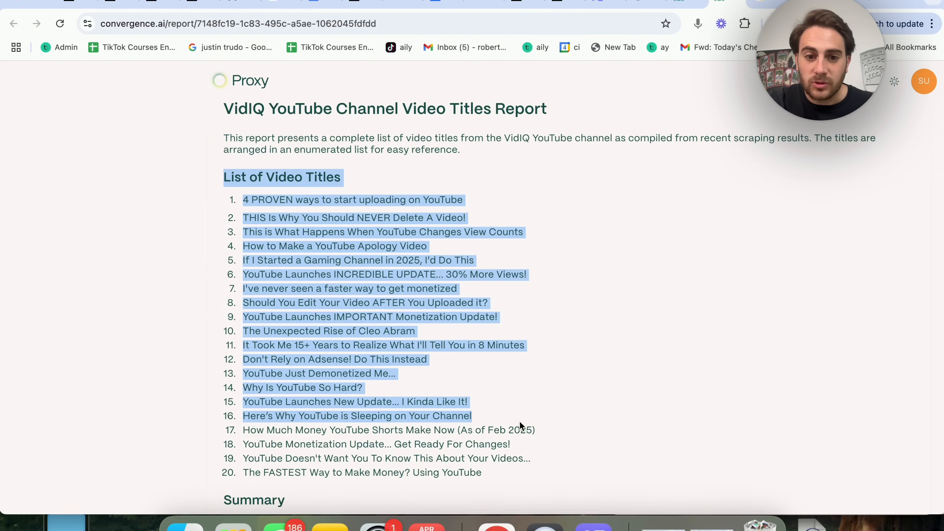
left_click(534, 462)
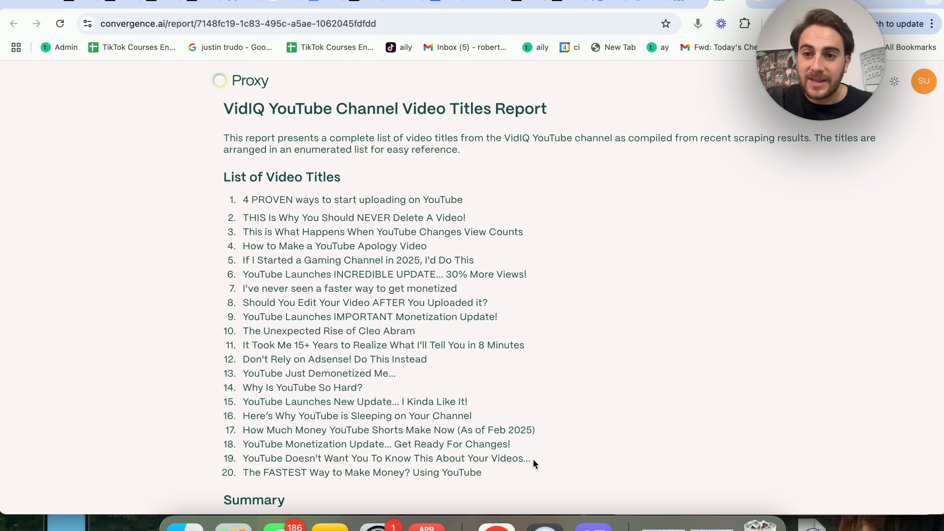
scroll("down", 3)
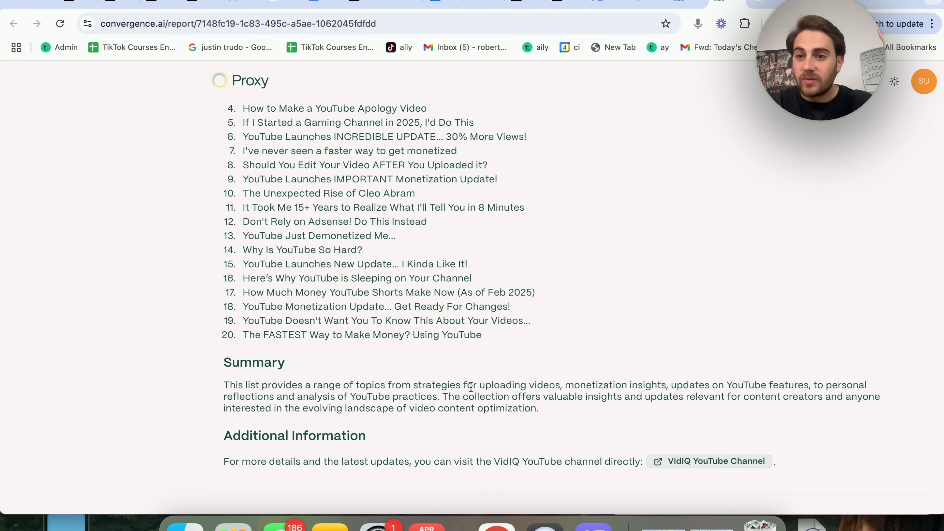
mouse_move(460, 377)
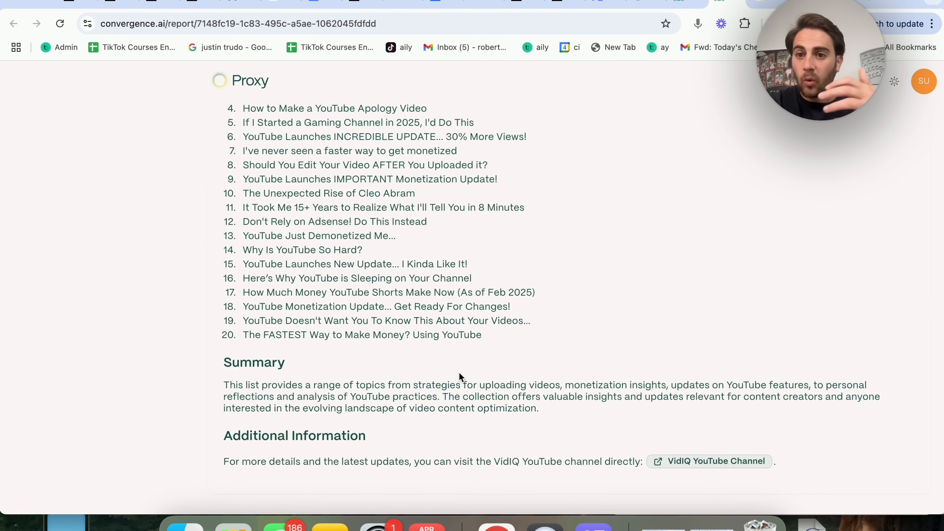
mouse_move(383, 247)
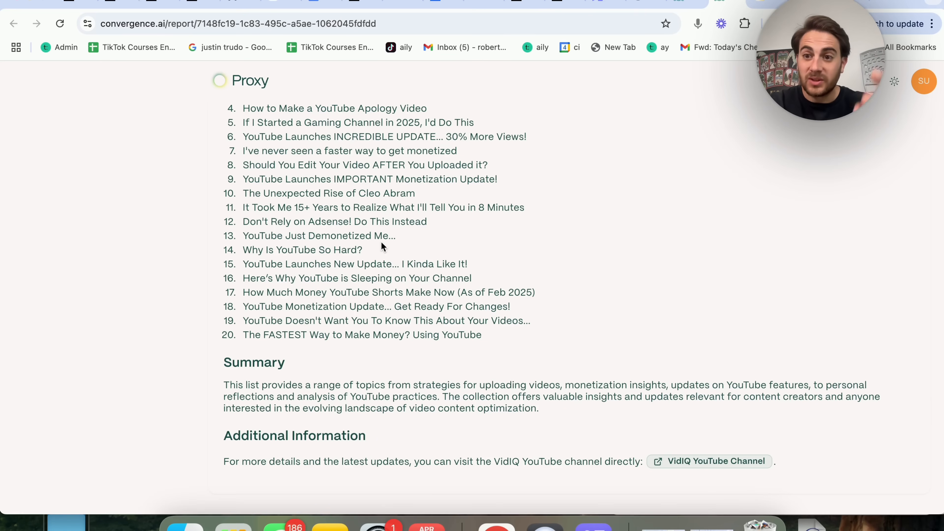
mouse_move(332, 147)
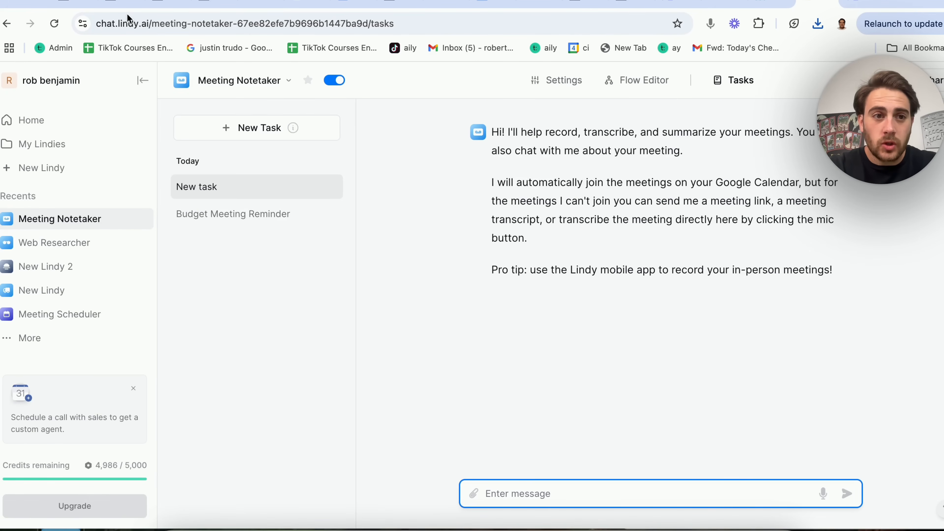
mouse_move(285, 271)
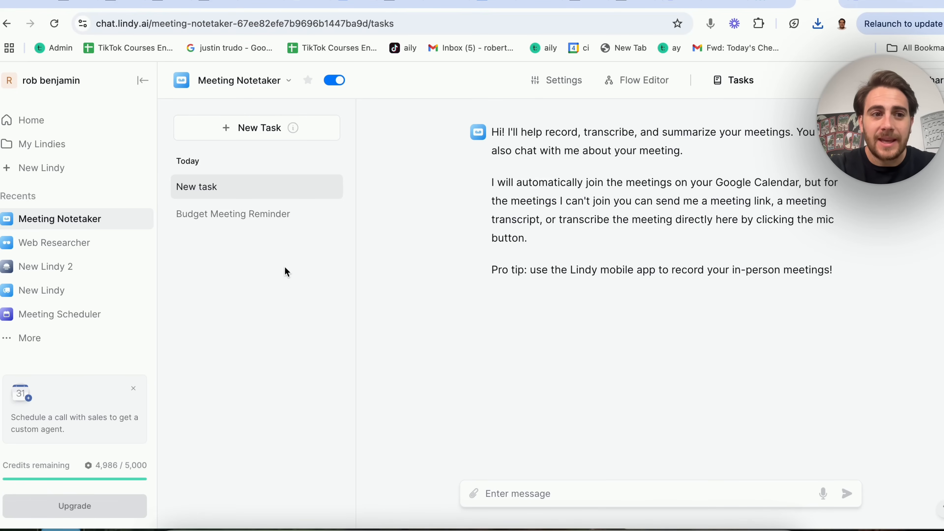
mouse_move(31, 120)
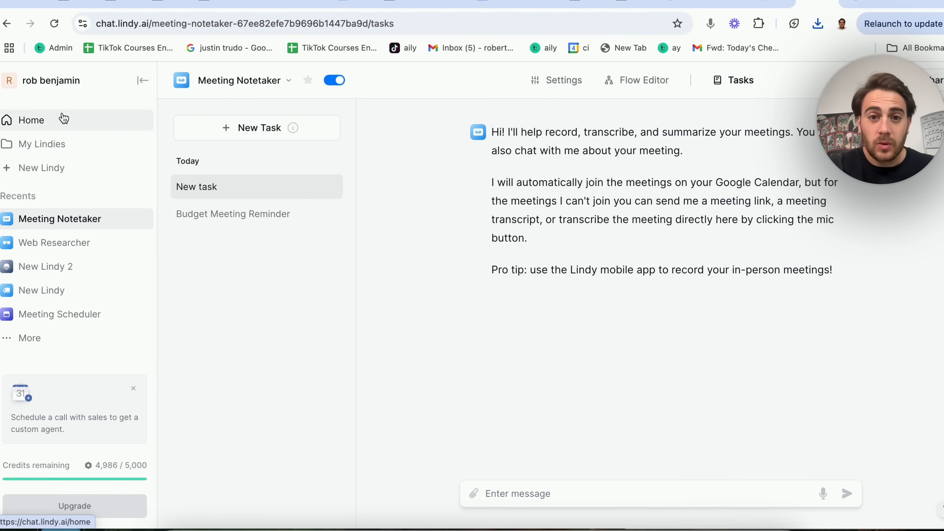
Step: Browse the All Lindies template gallery from Home, past Medical Scribe, Web Researcher and Lead Generator
left_click(32, 120)
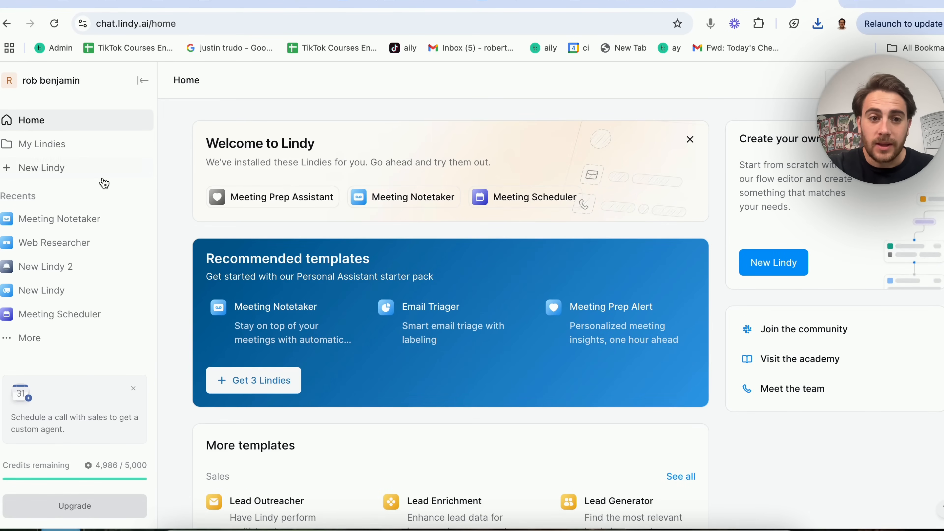
scroll("down", 3)
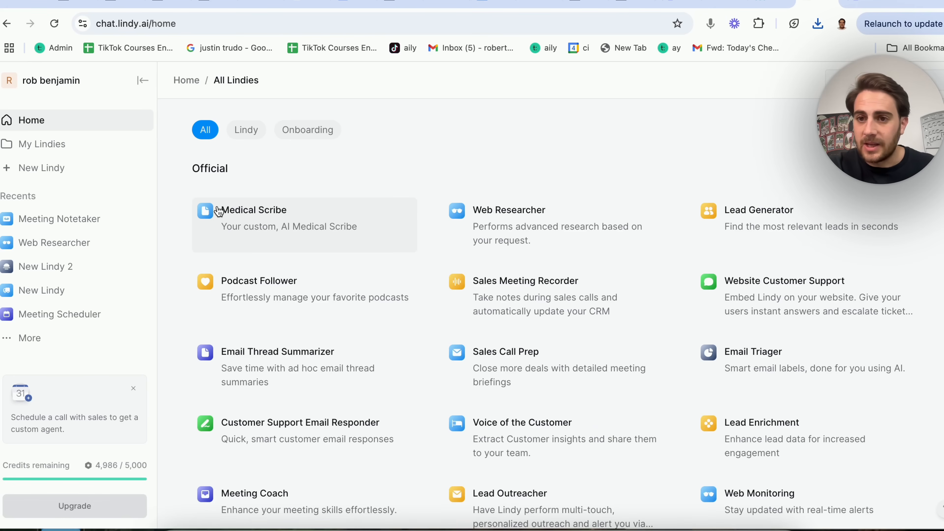
scroll("down", 3)
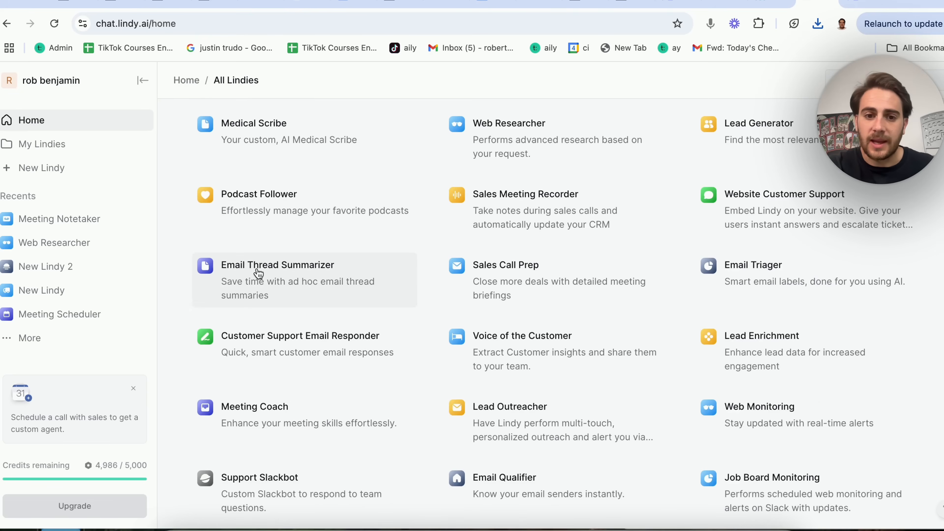
scroll("down", 3)
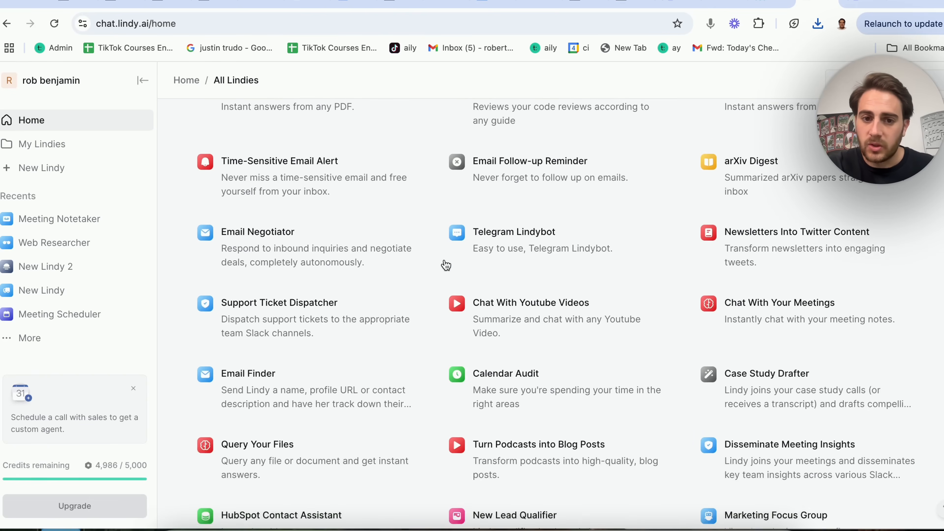
scroll("down", 3)
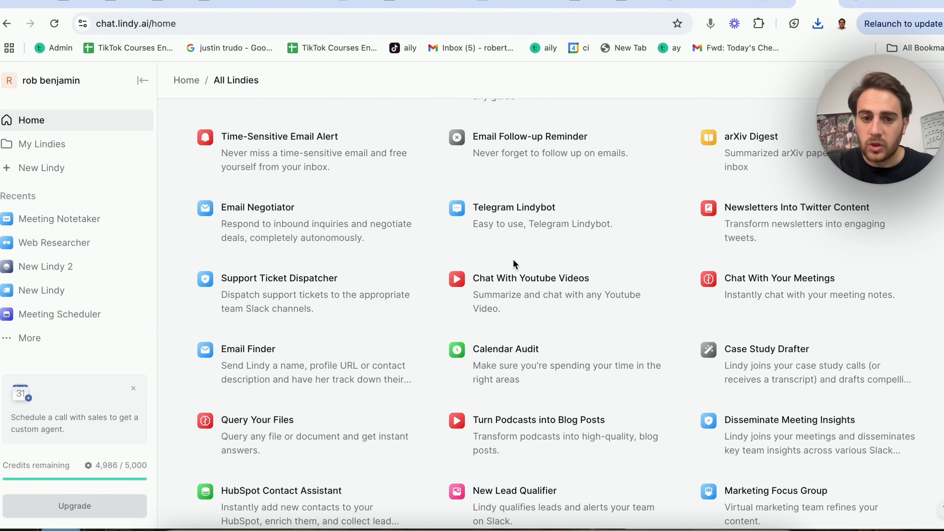
mouse_move(518, 378)
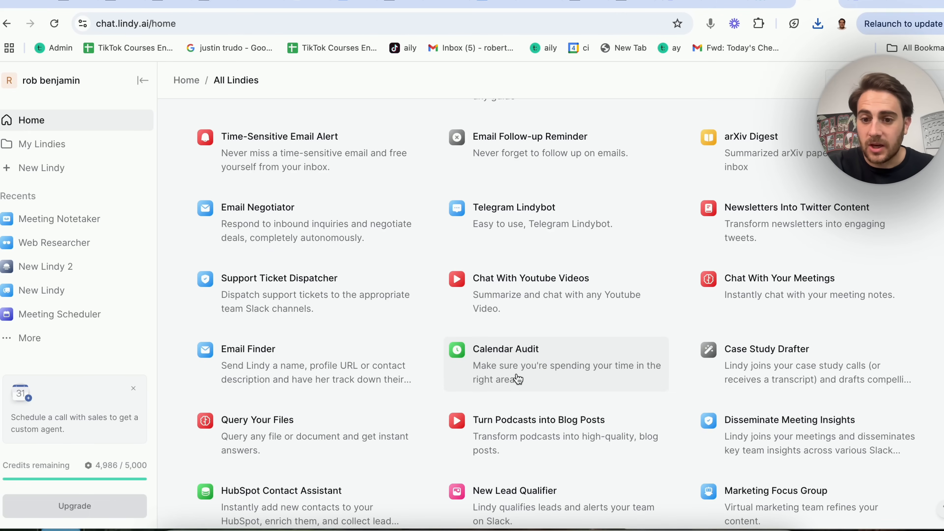
scroll("down", 3)
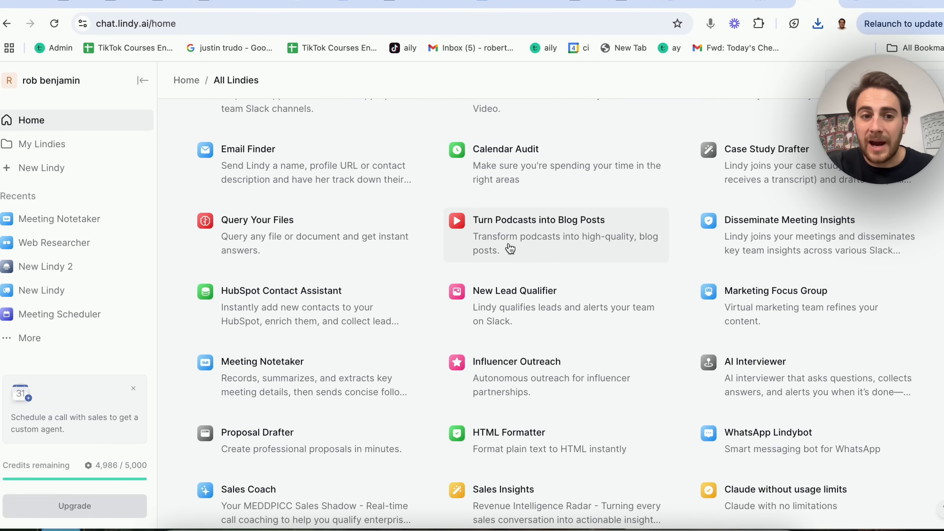
mouse_move(340, 259)
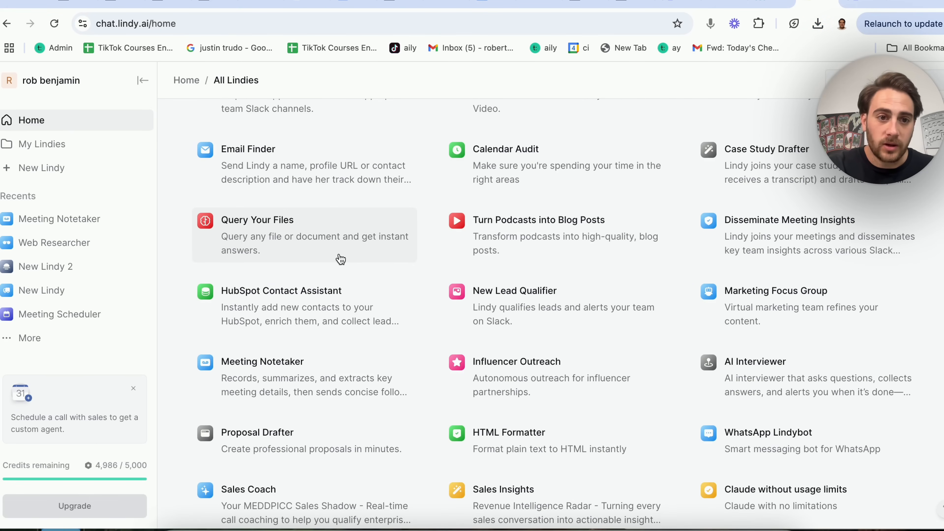
scroll("down", 3)
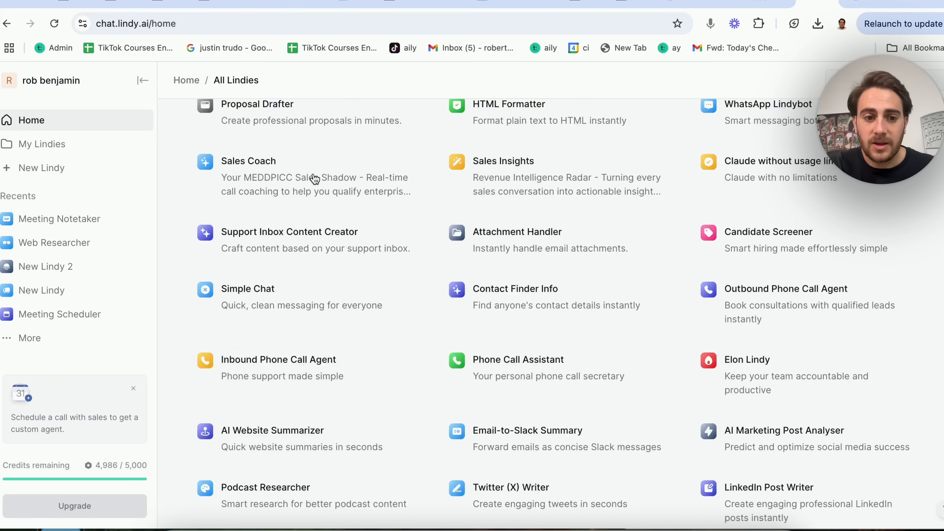
scroll("down", 3)
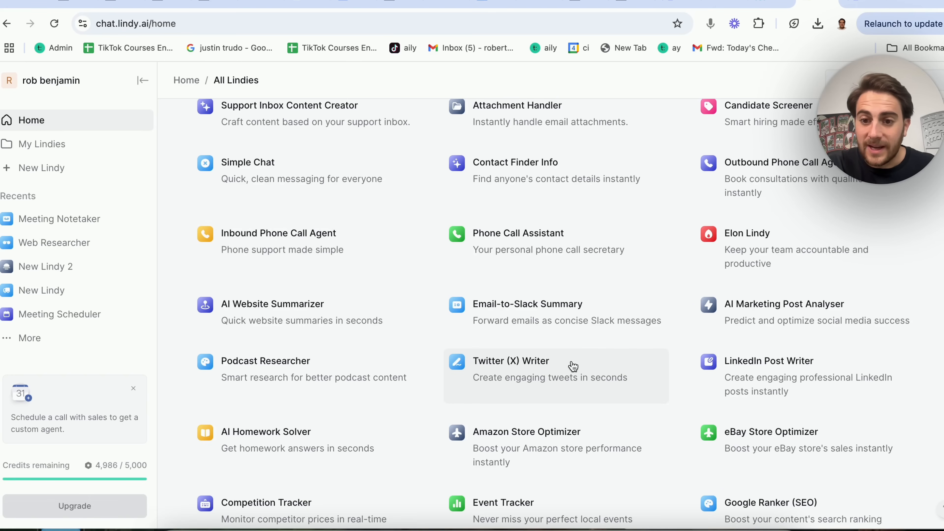
mouse_move(757, 362)
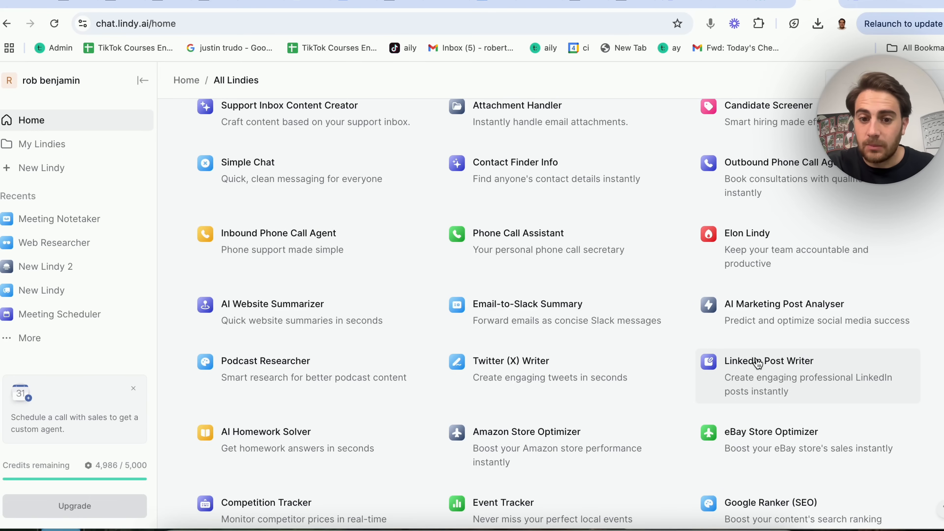
mouse_move(590, 424)
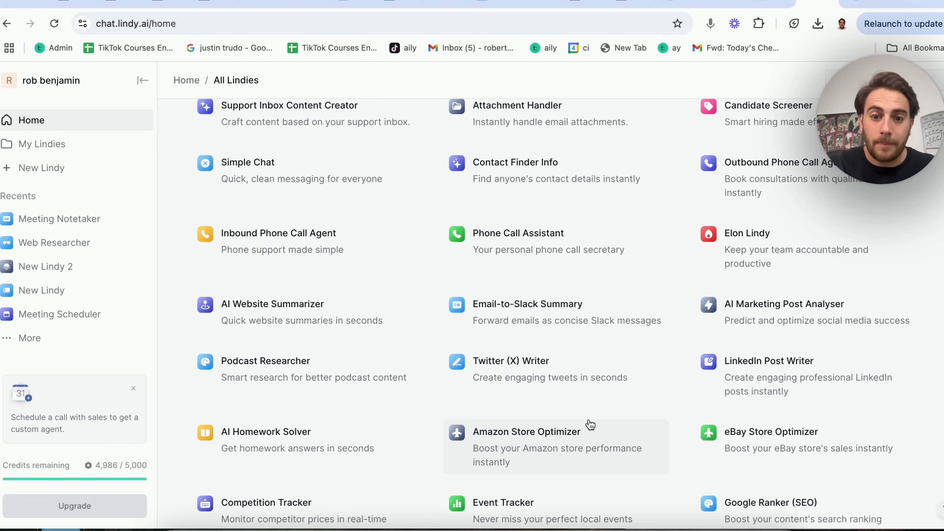
mouse_move(408, 324)
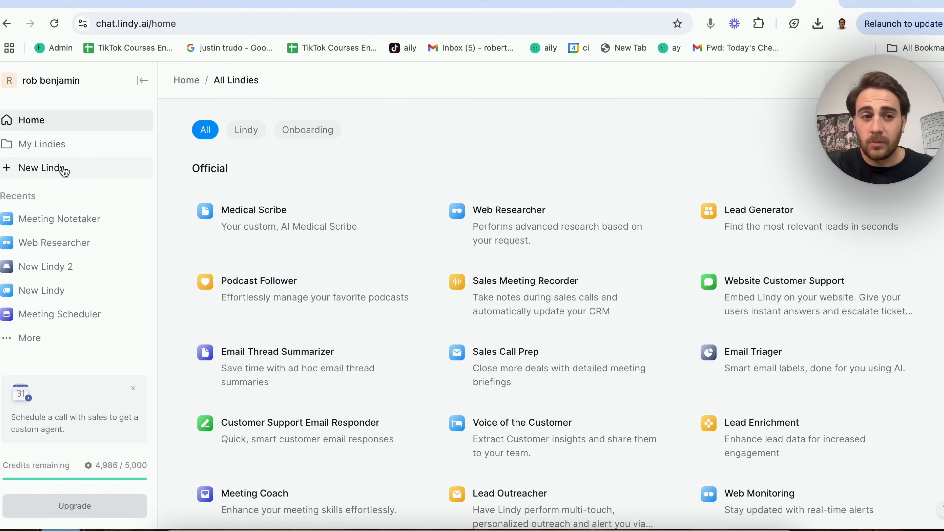
Step: Create the New Lindy 3 draft workflow and browse the Add Trigger list without choosing one
left_click(41, 167)
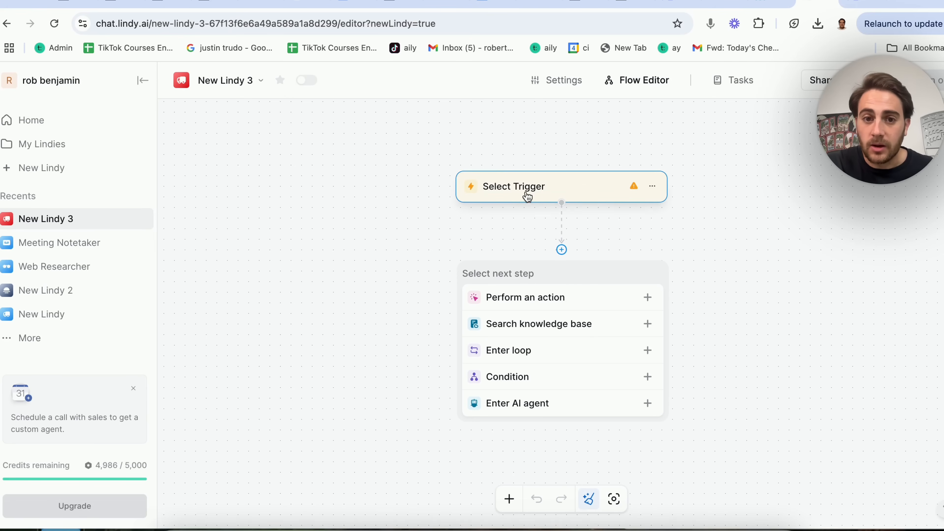
left_click(513, 186)
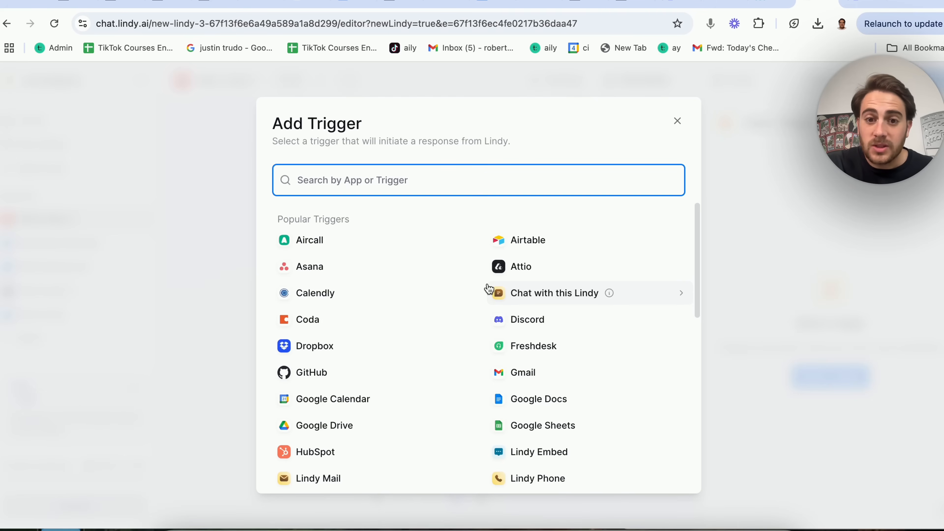
scroll("down", 3)
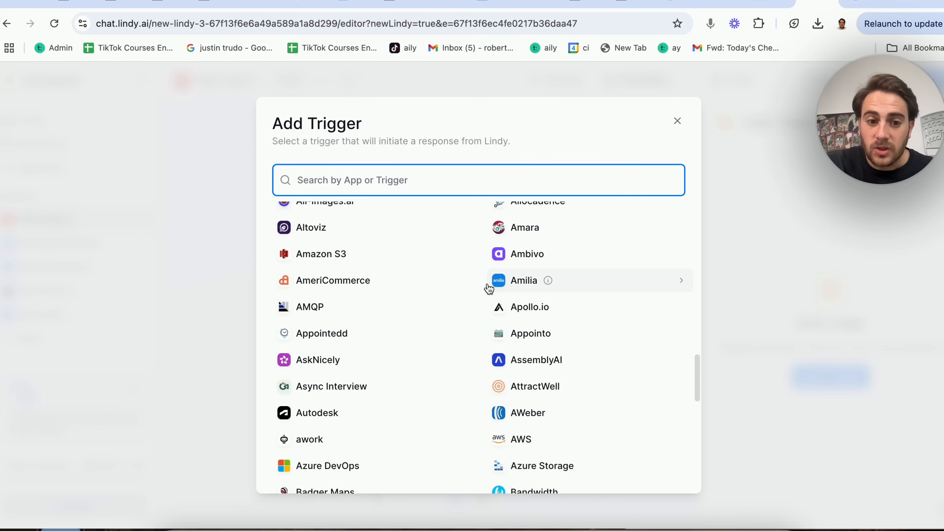
scroll("down", 3)
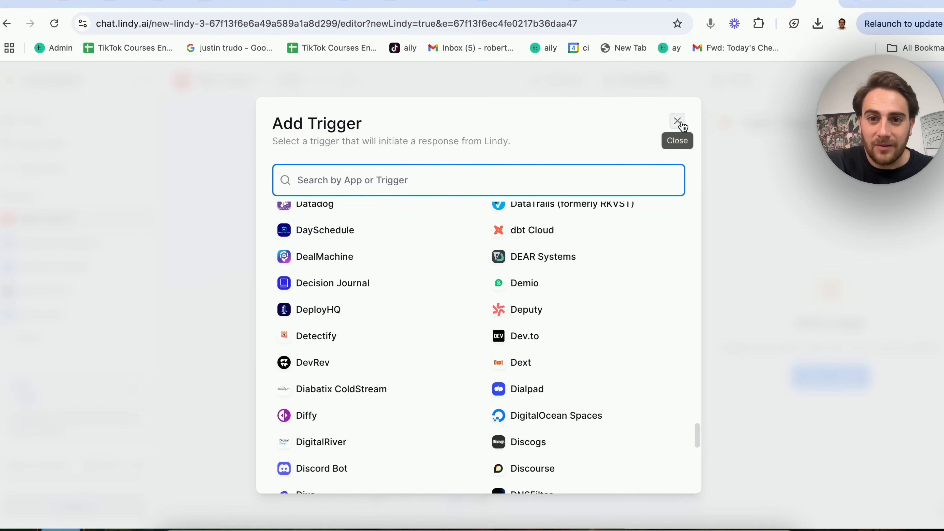
left_click(677, 121)
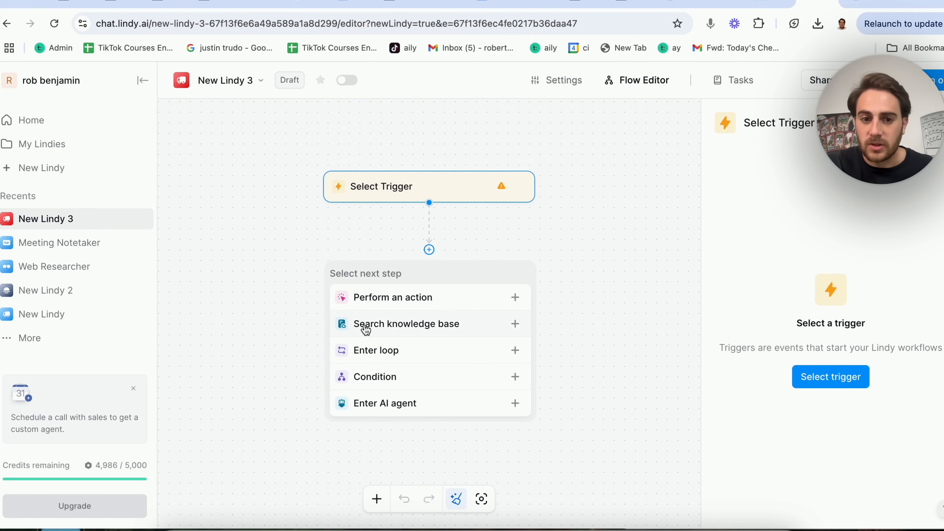
mouse_move(367, 348)
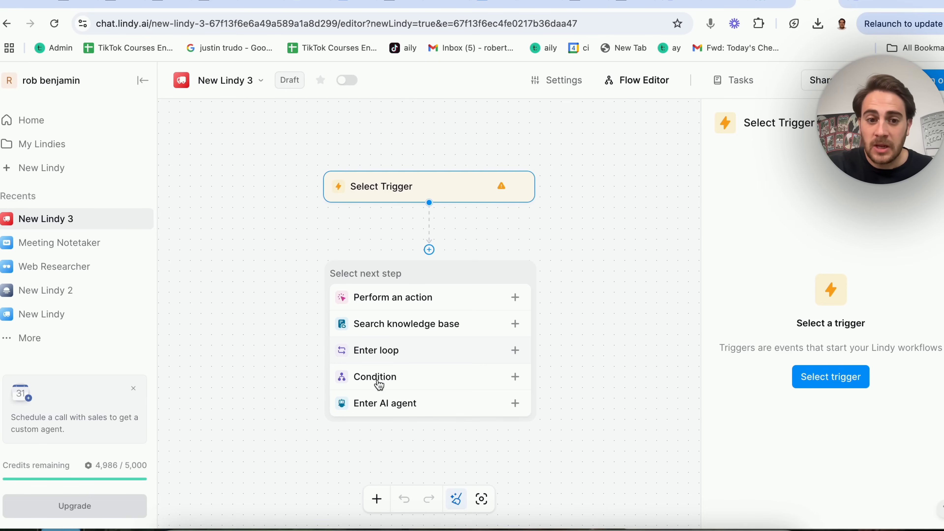
mouse_move(427, 404)
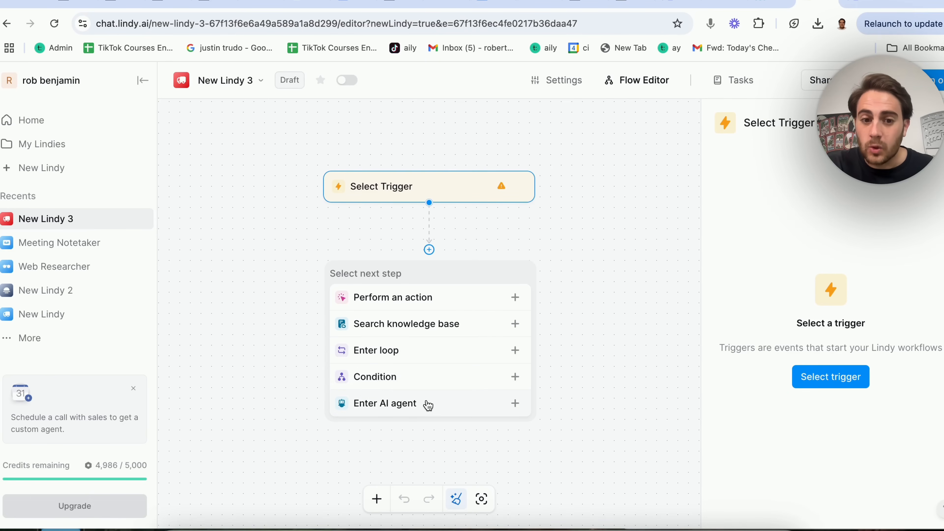
Step: Add an AI Agent step after the trigger, keeping the default Claude 3.5 Sonnet model
left_click(384, 402)
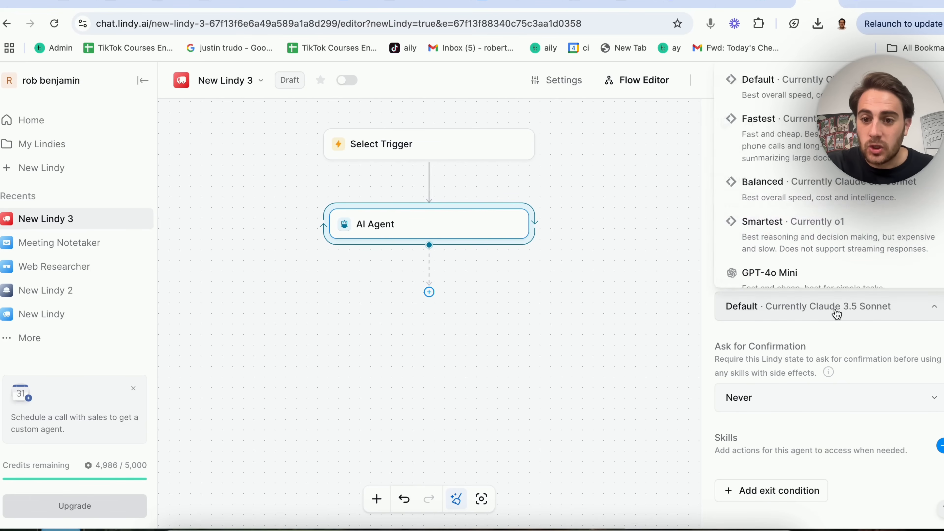
scroll("down", 3)
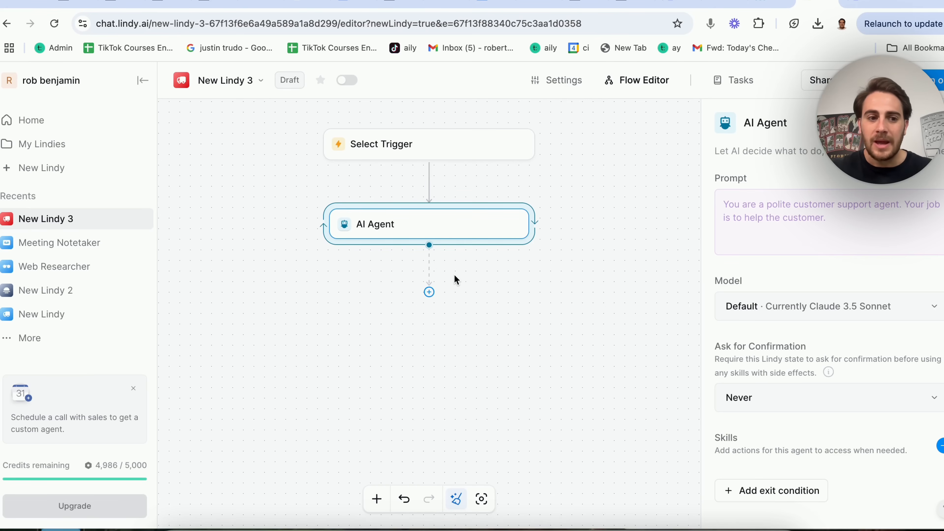
mouse_move(461, 310)
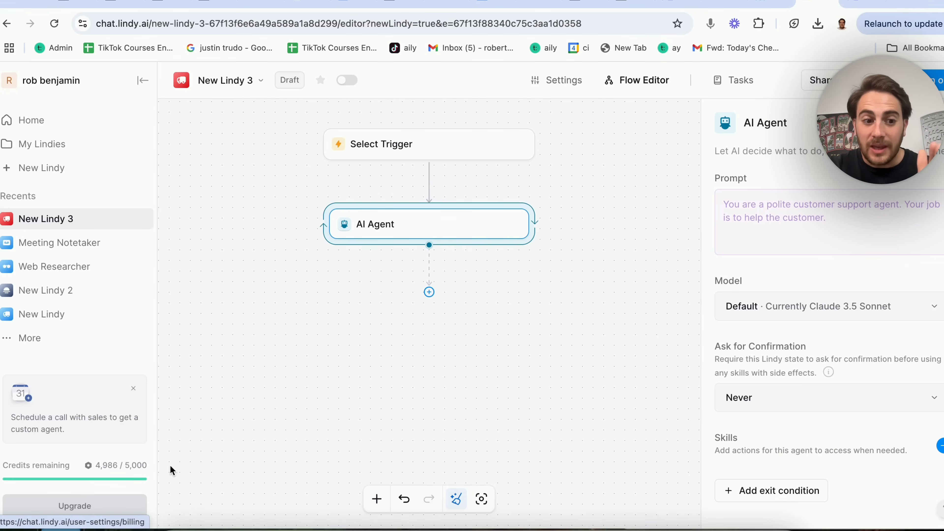
mouse_move(140, 480)
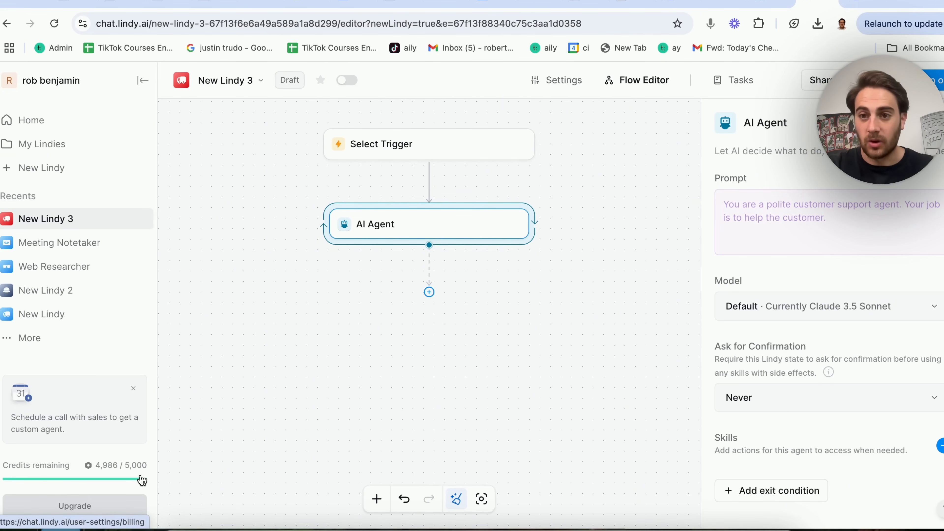